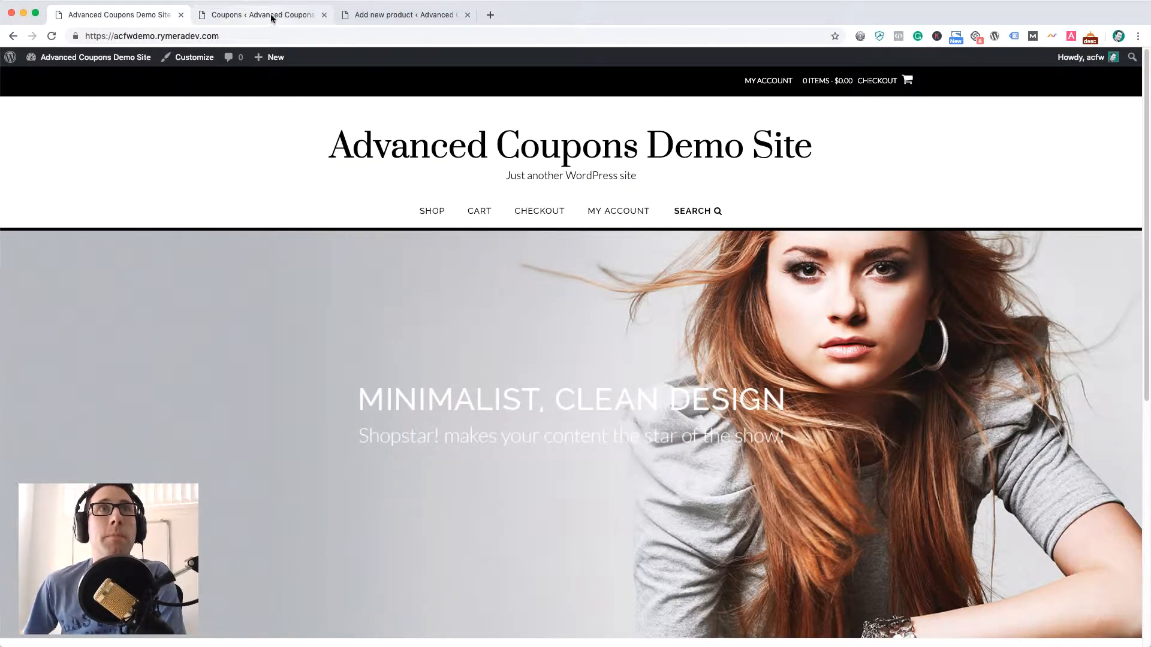
# Publish a new simple product titled 'Free Product' with regular price 10.
pyautogui.click(405, 14)
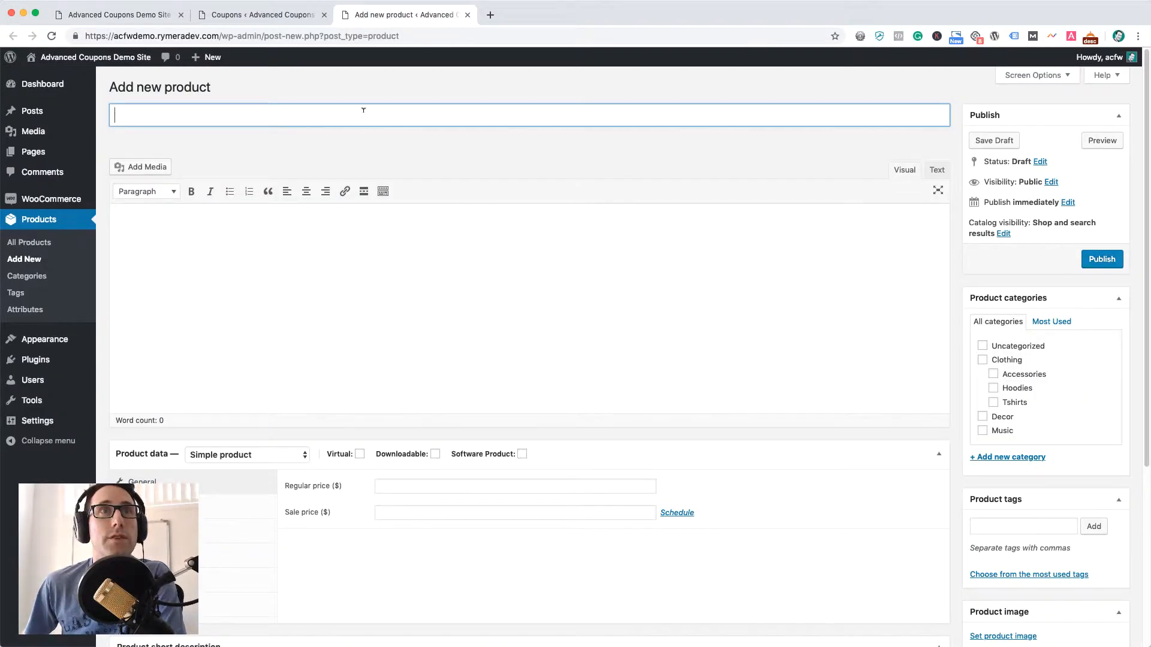
pyautogui.write('Free Pro')
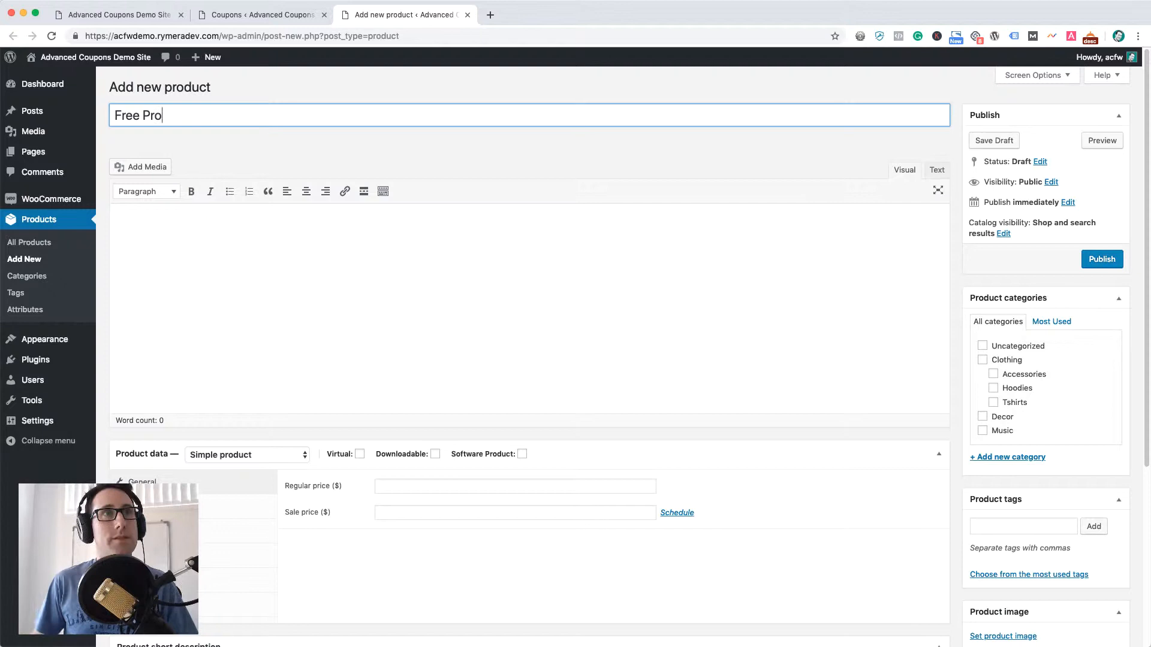
pyautogui.click(514, 486)
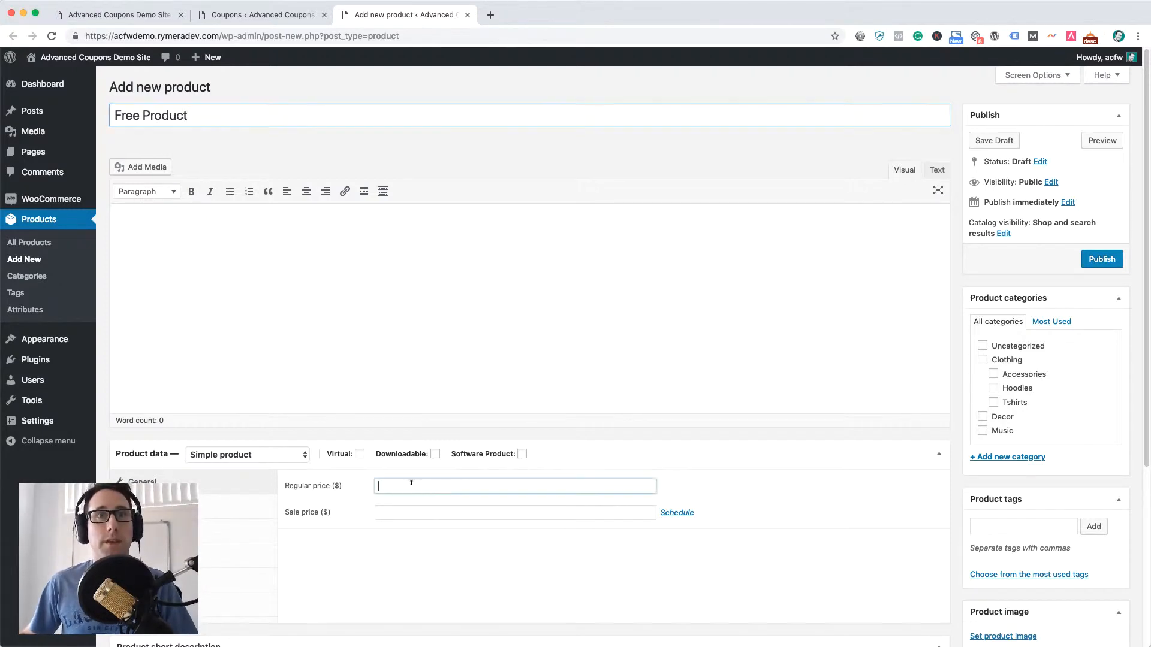
pyautogui.write('10')
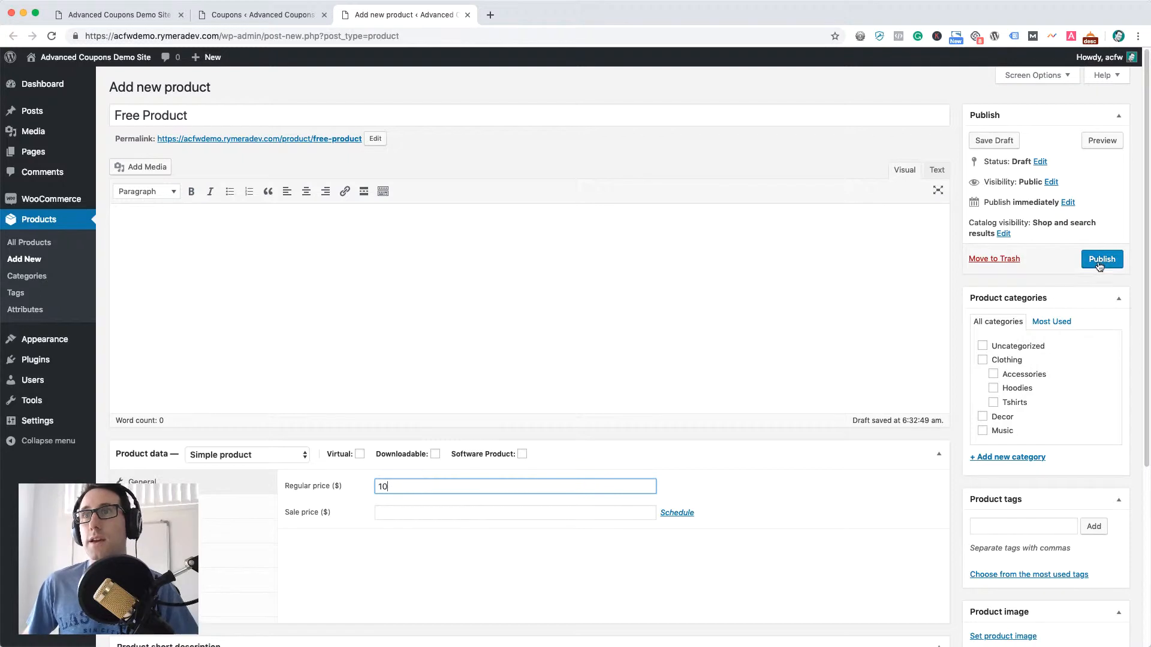
pyautogui.click(1101, 259)
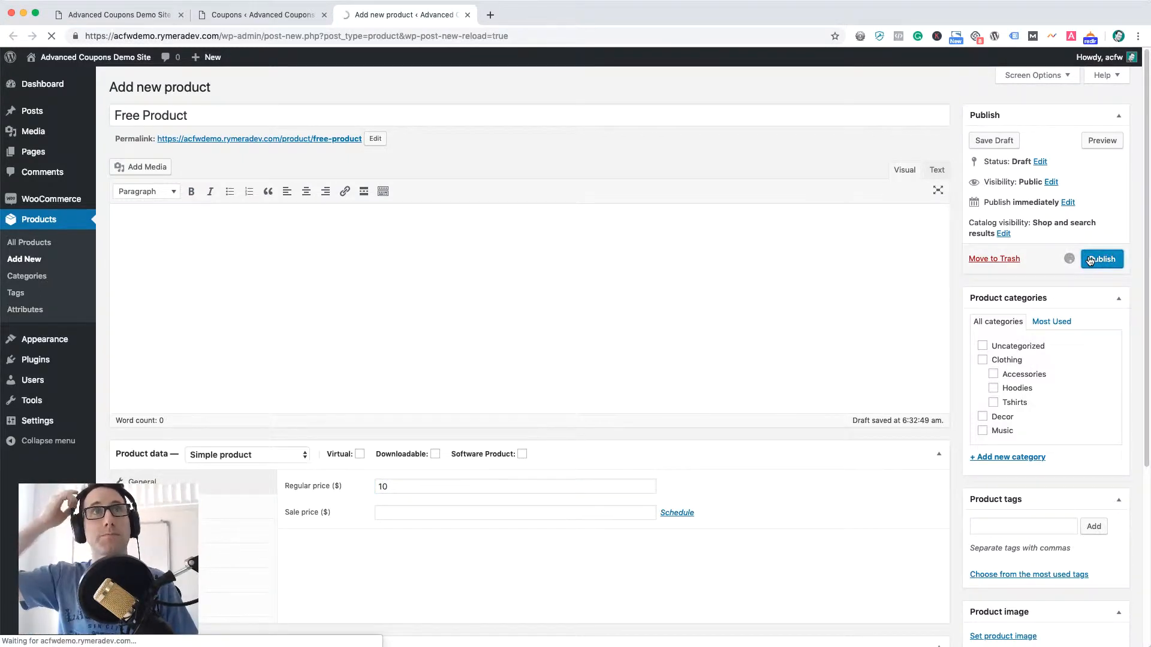
pyautogui.click(1101, 258)
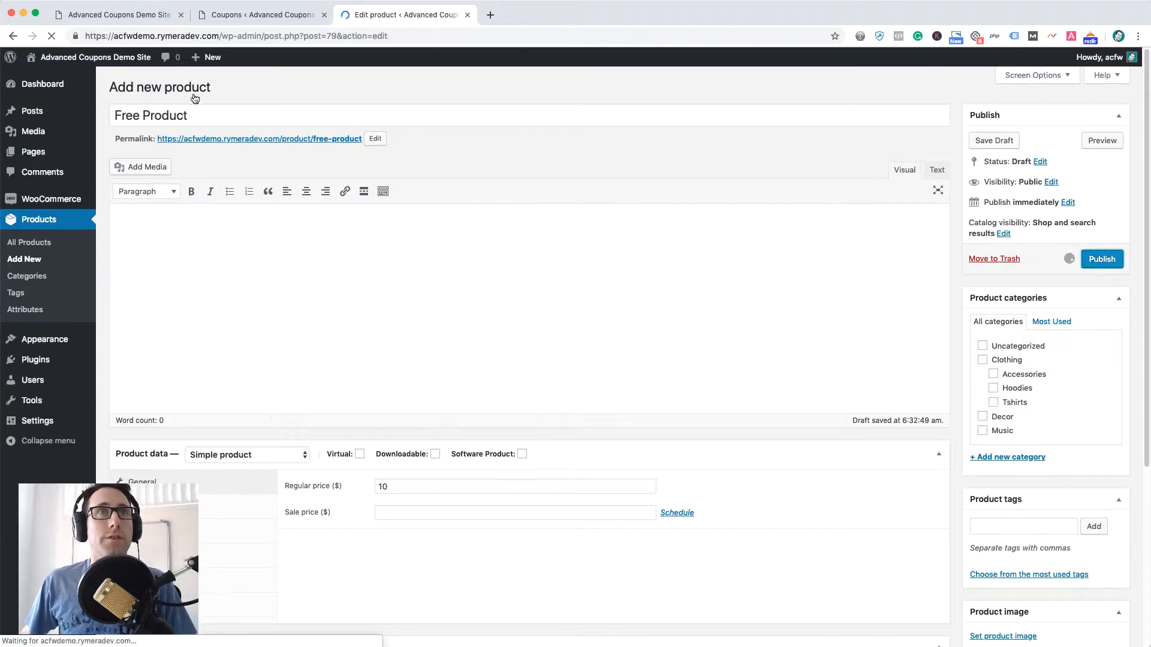
pyautogui.click(1101, 258)
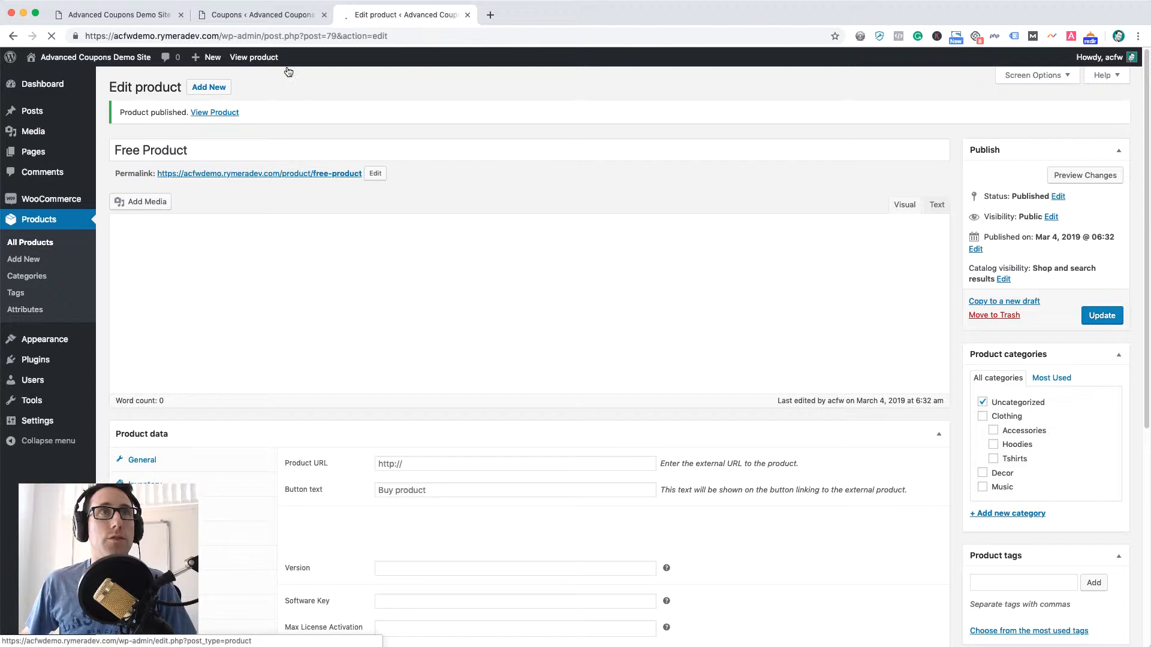
# From the Coupons tab, start a new blank coupon with Add coupon.
pyautogui.click(260, 14)
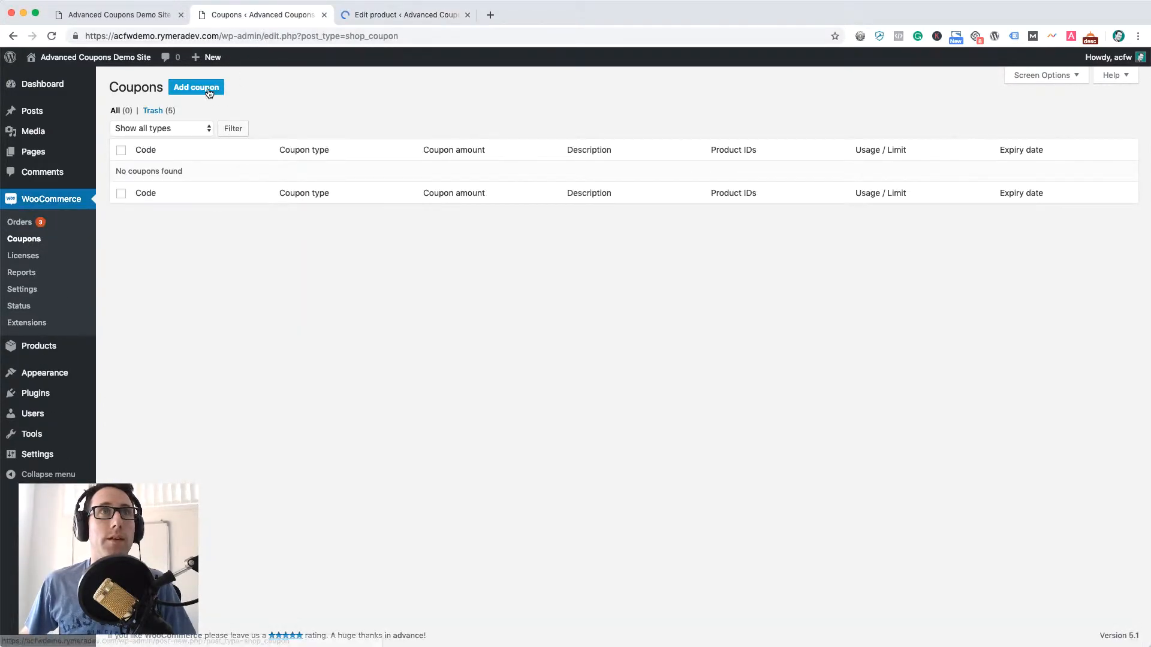
pyautogui.click(195, 86)
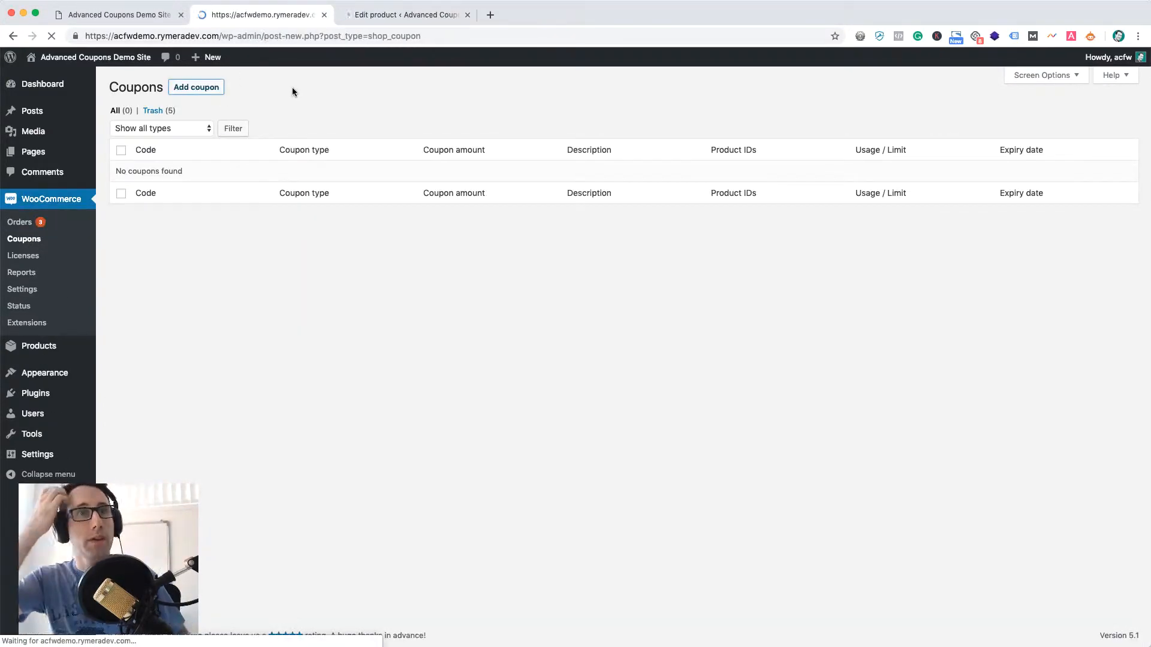
pyautogui.click(196, 86)
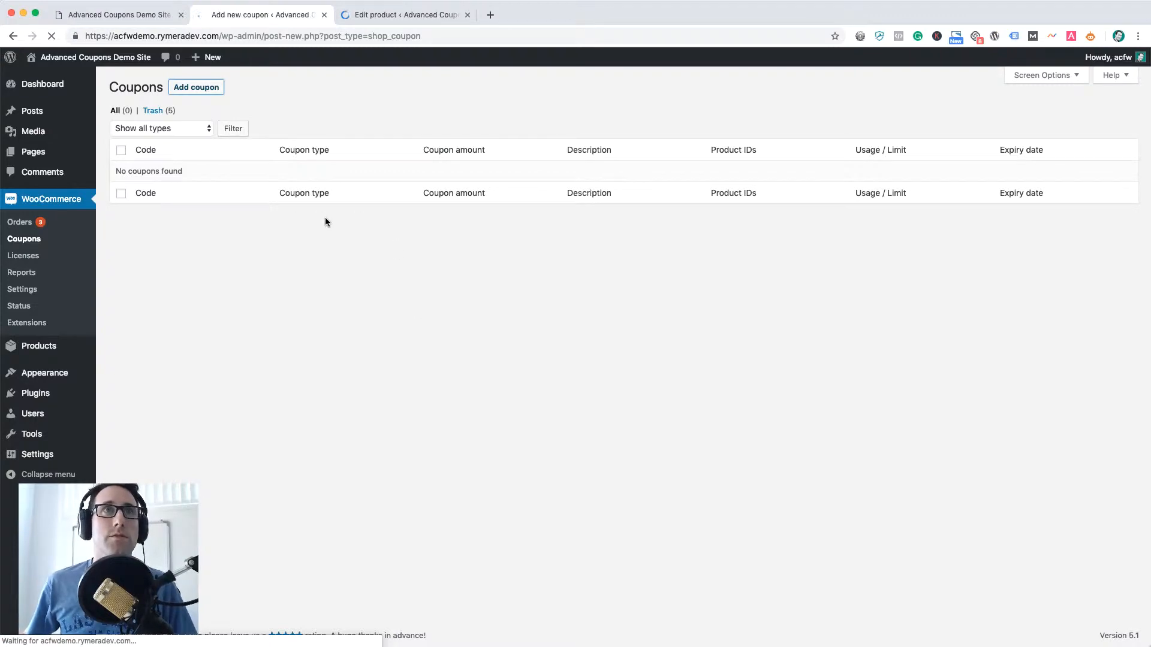
pyautogui.click(196, 86)
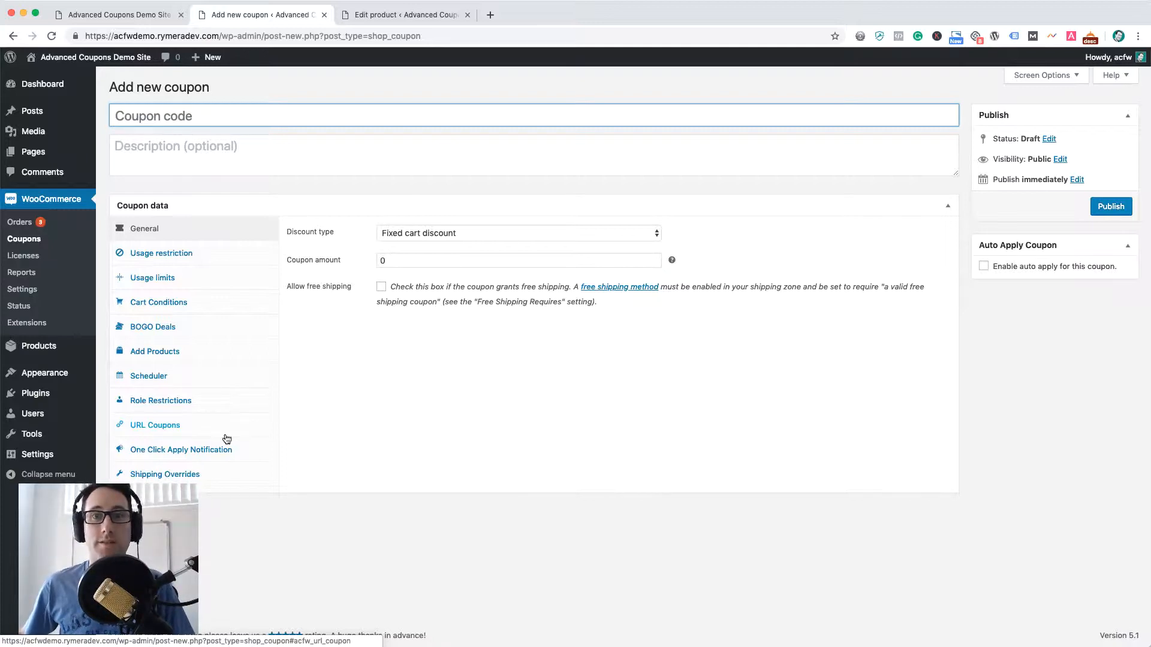
pyautogui.moveTo(225, 435)
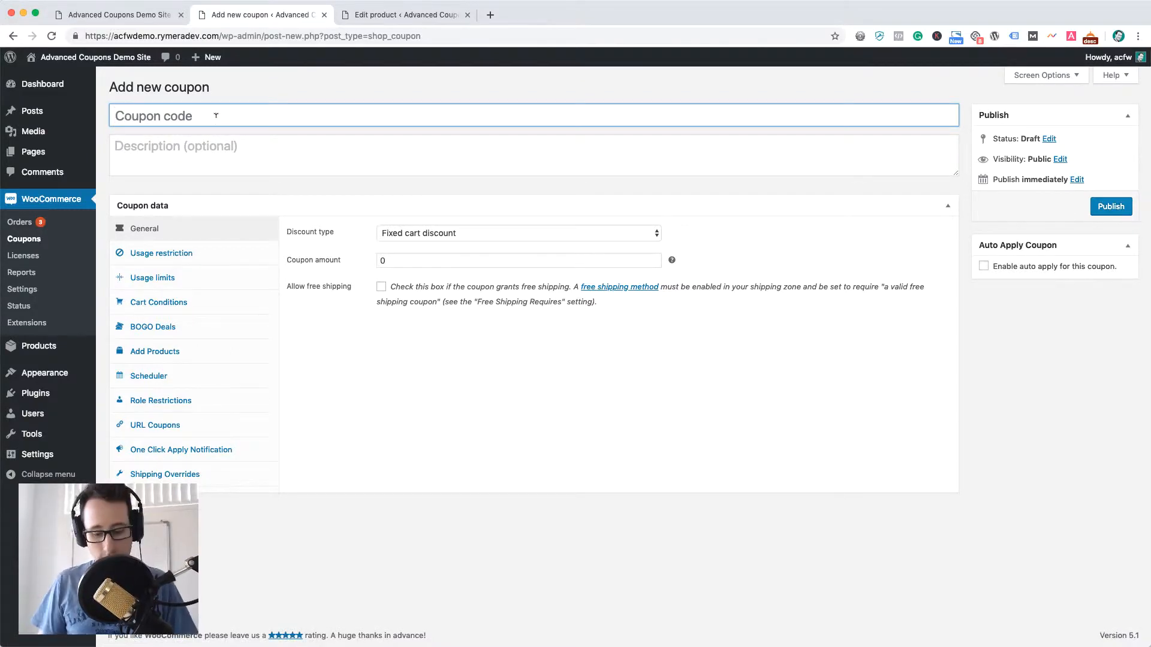
# Enter coupon code FREEPRODUCT and publish the coupon.
pyautogui.write('FREEPRODUCT')
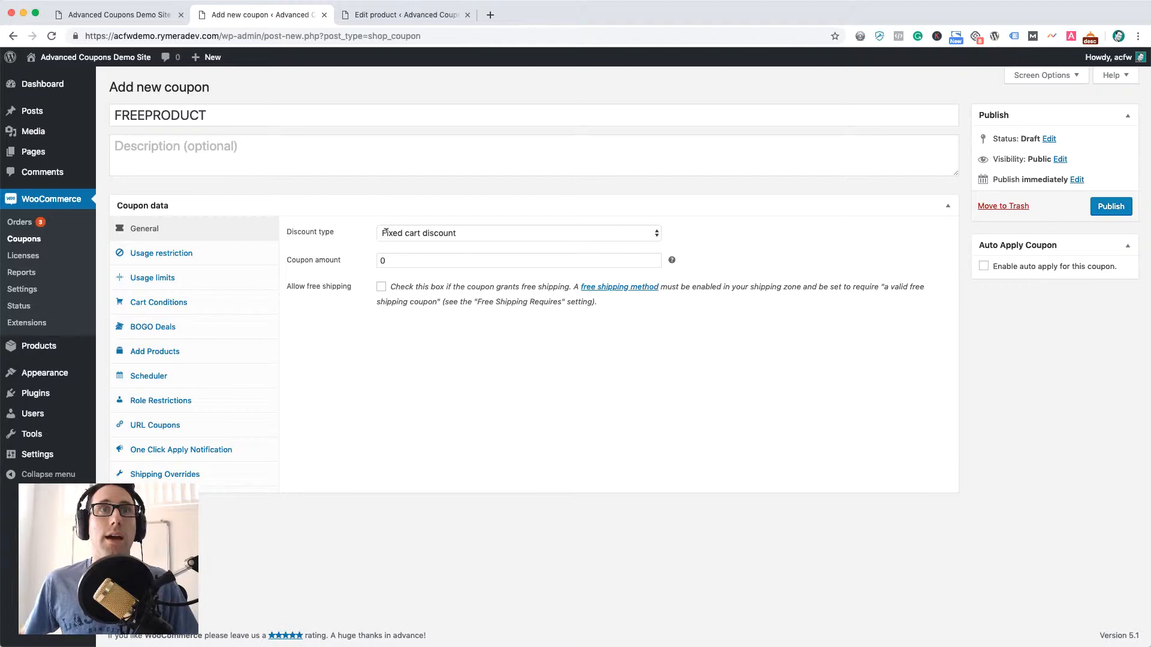
pyautogui.moveTo(155, 351)
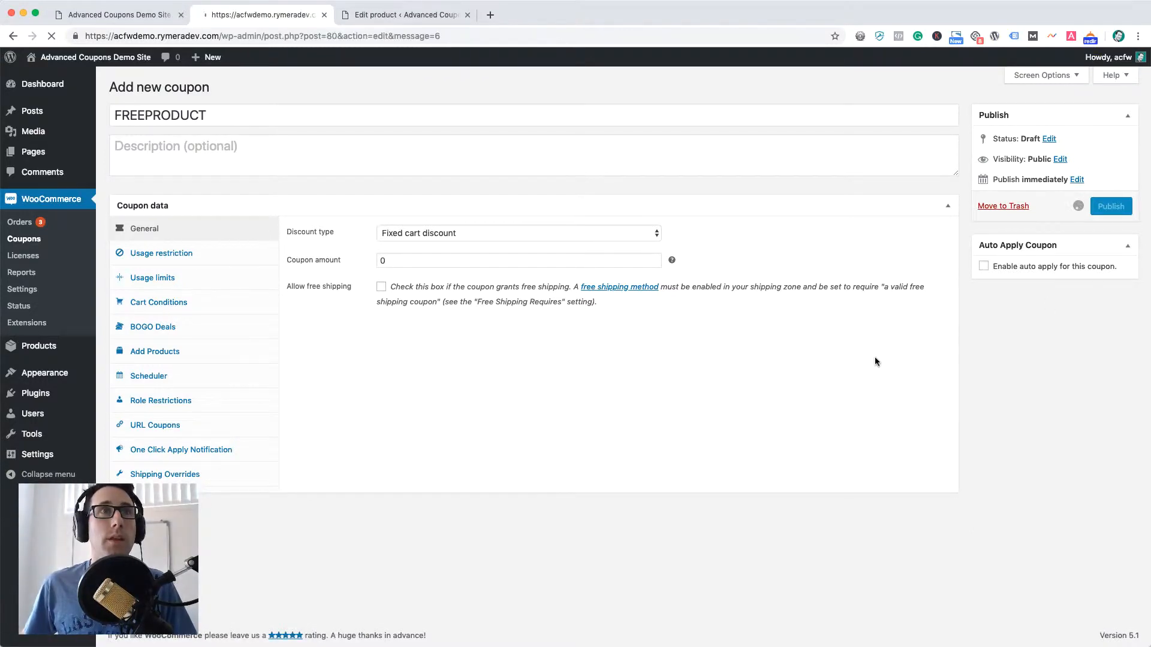
pyautogui.click(1110, 205)
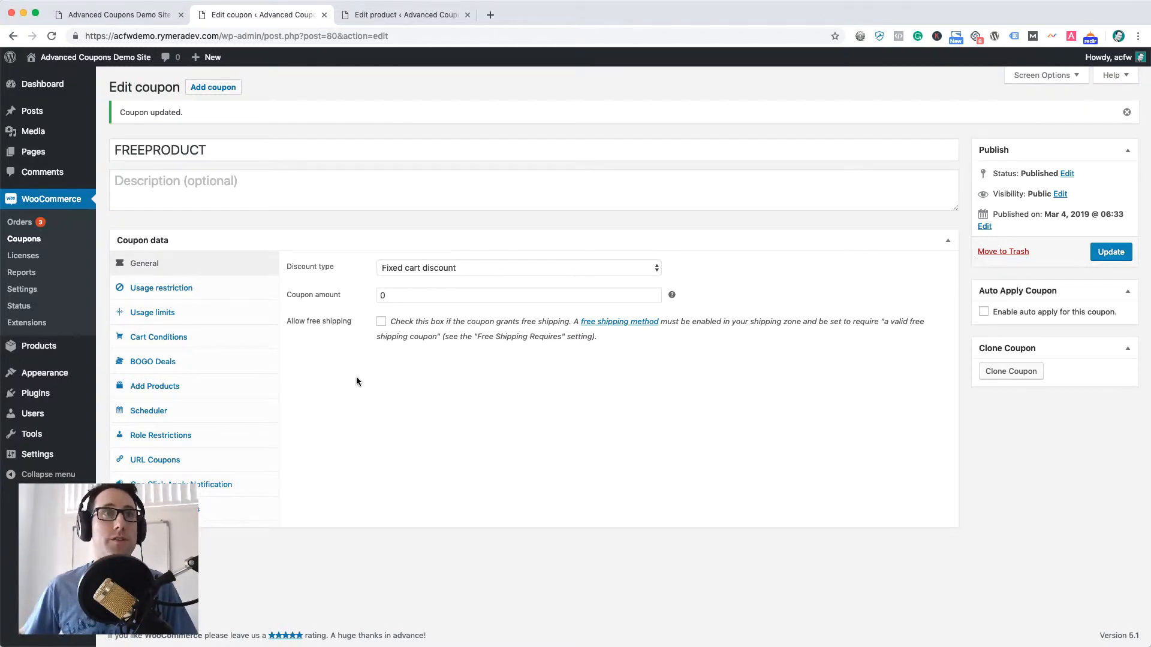
# In Add Products, add a row for Free Product (#79), quantity 1.
pyautogui.click(154, 385)
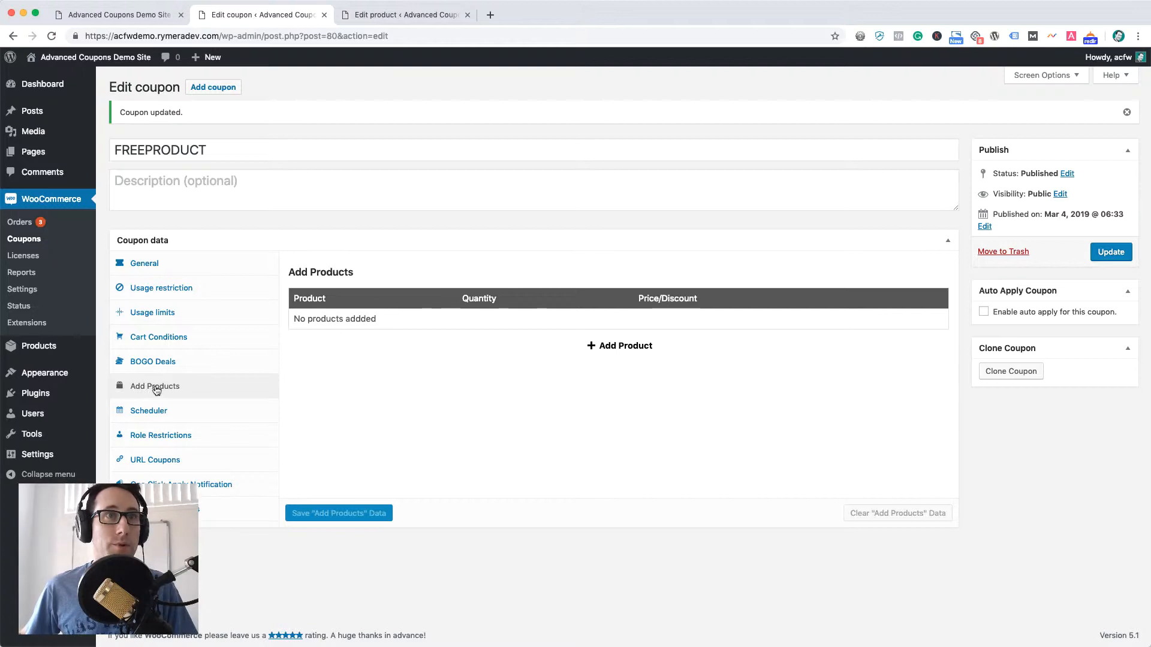
pyautogui.click(619, 346)
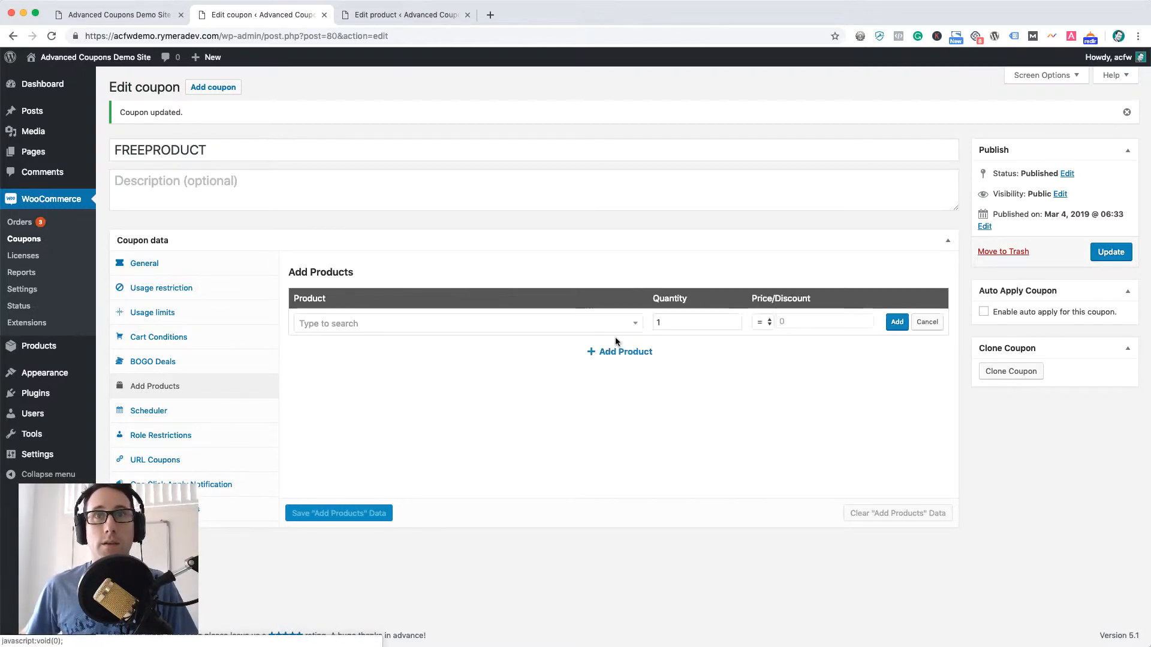
pyautogui.write('free')
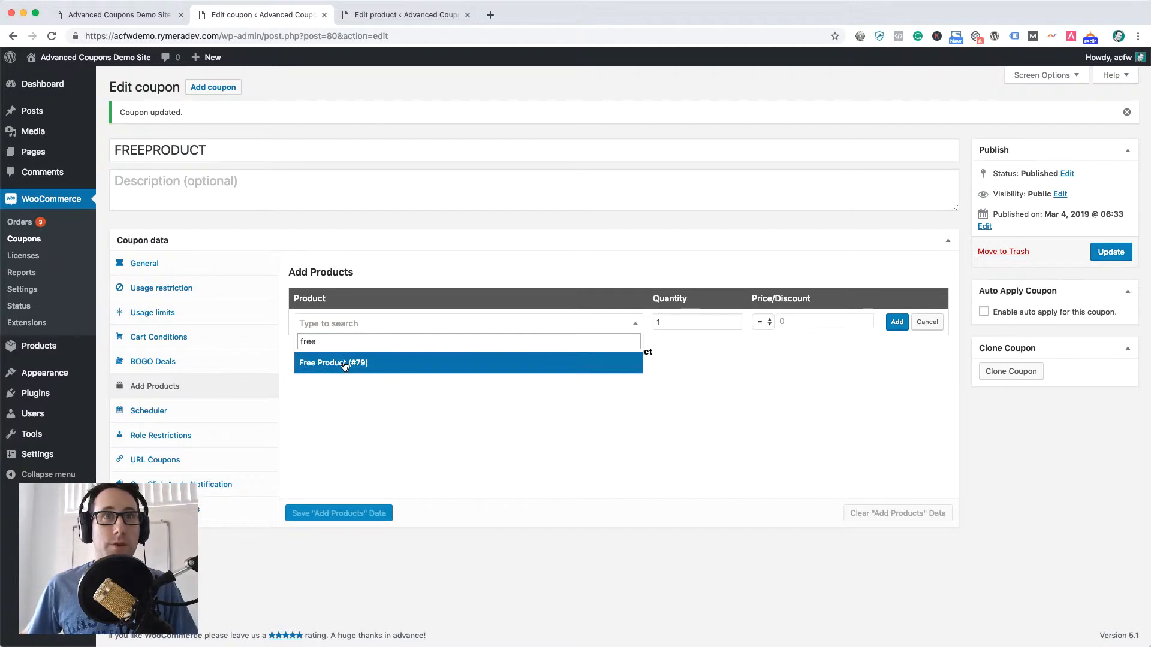
pyautogui.click(333, 362)
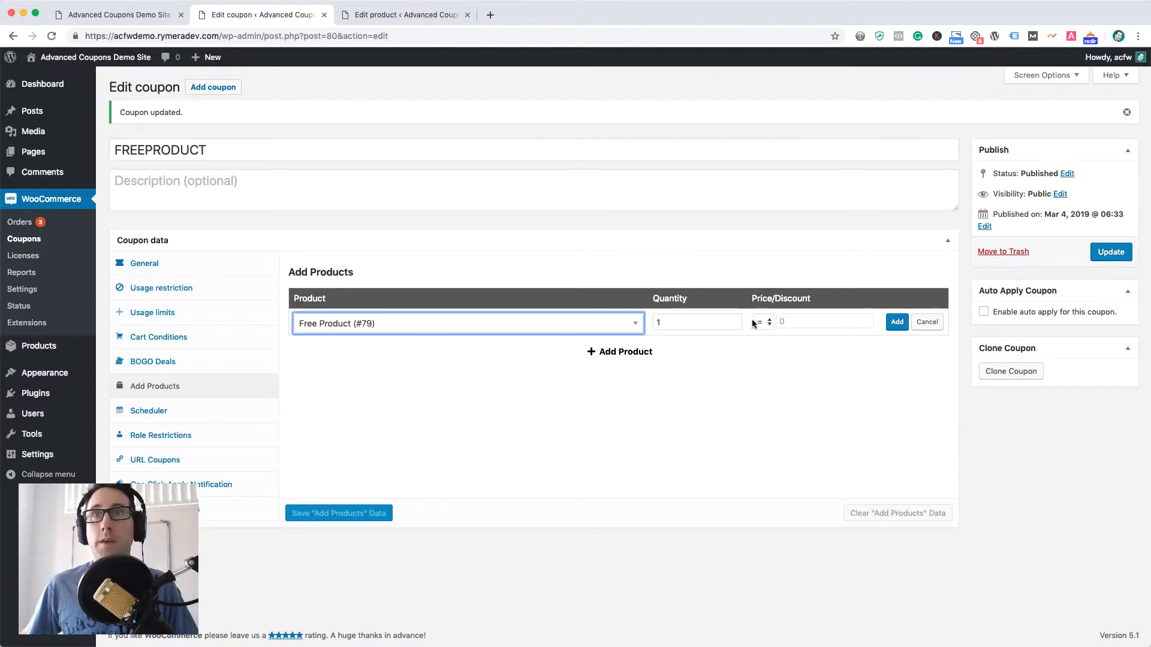
# Override Free Product's price to 0, add it, and save the Add Products data.
pyautogui.click(761, 321)
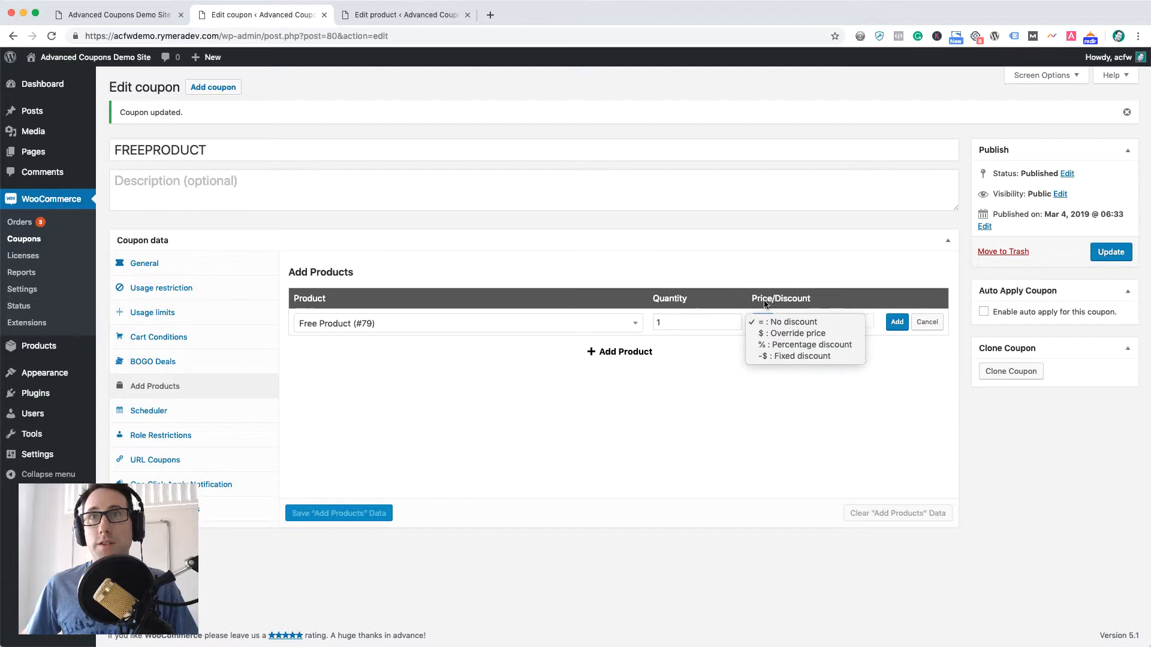
pyautogui.moveTo(804, 344)
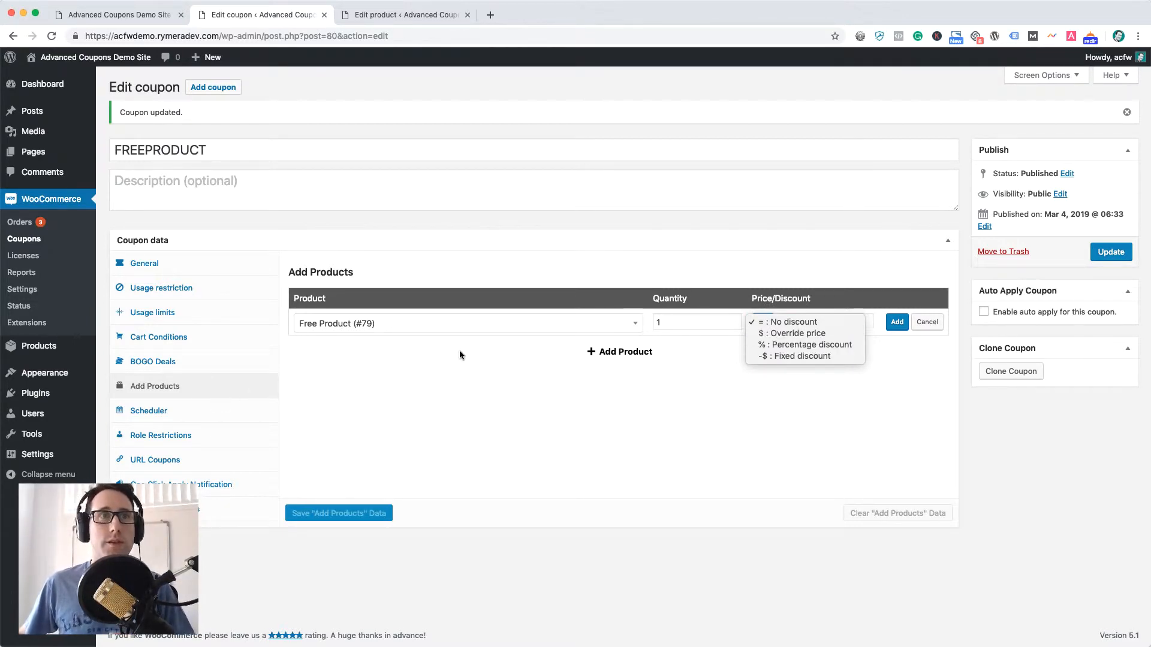
pyautogui.moveTo(474, 353)
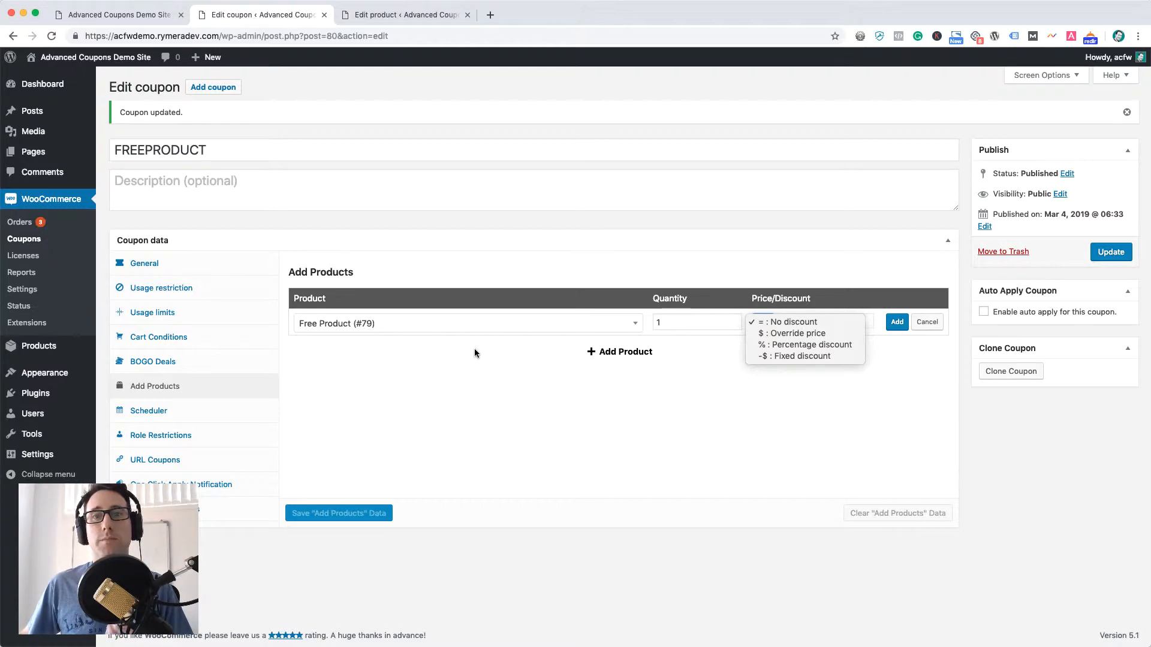
pyautogui.moveTo(459, 349)
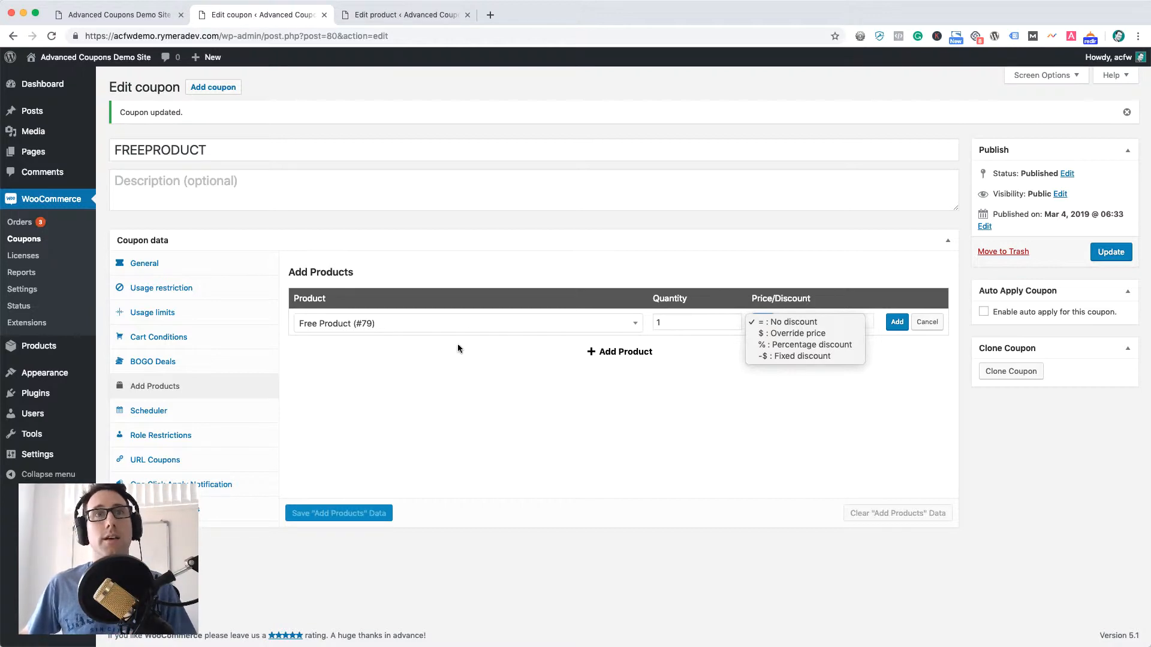
pyautogui.moveTo(679, 308)
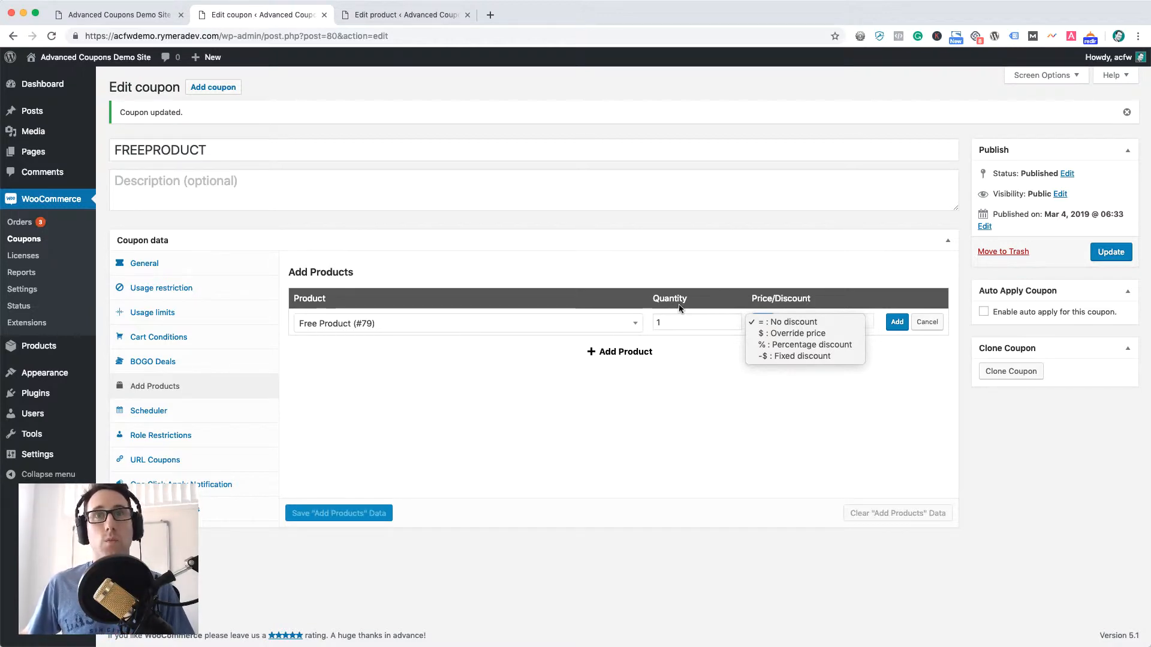
pyautogui.moveTo(545, 353)
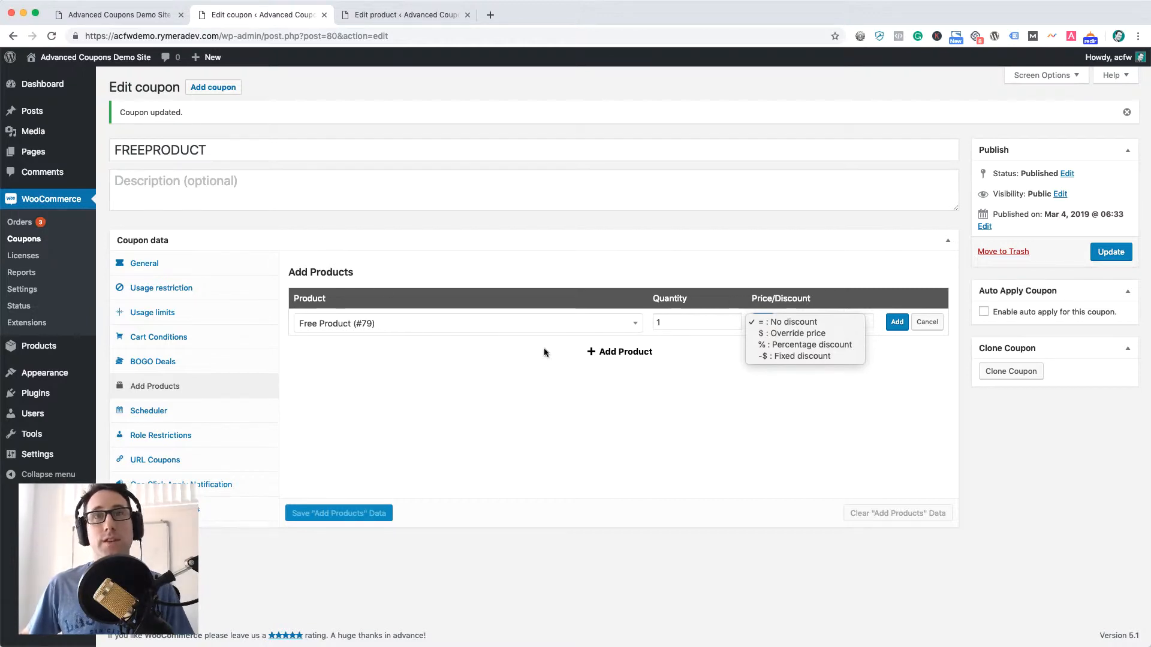
pyautogui.moveTo(807, 314)
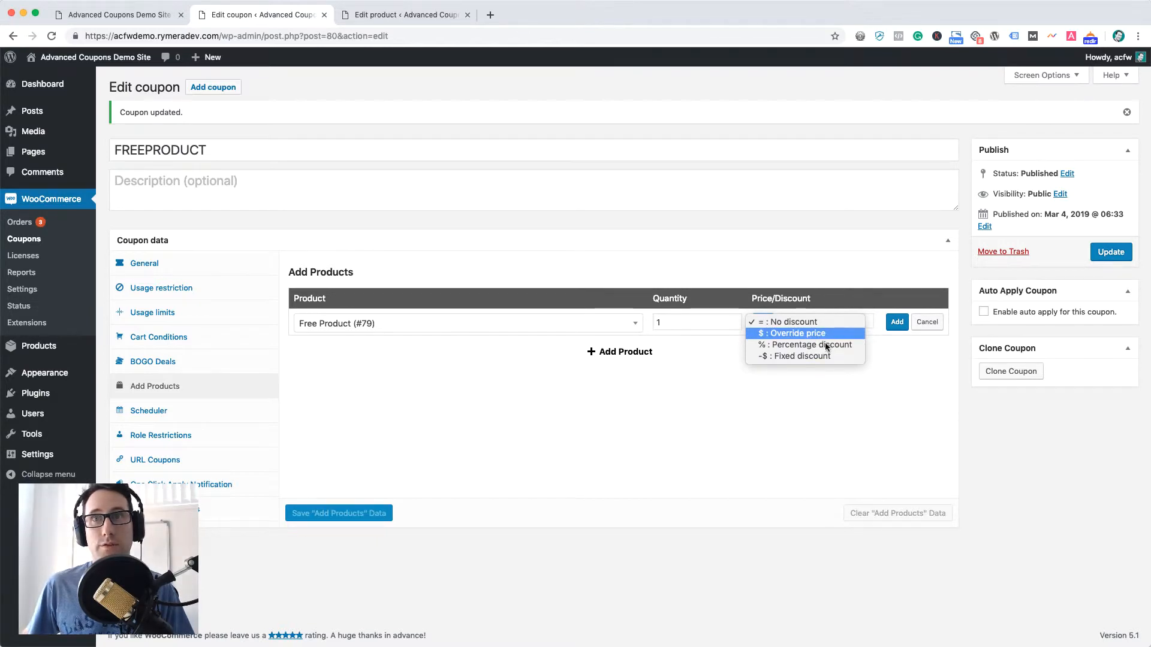
pyautogui.moveTo(802, 344)
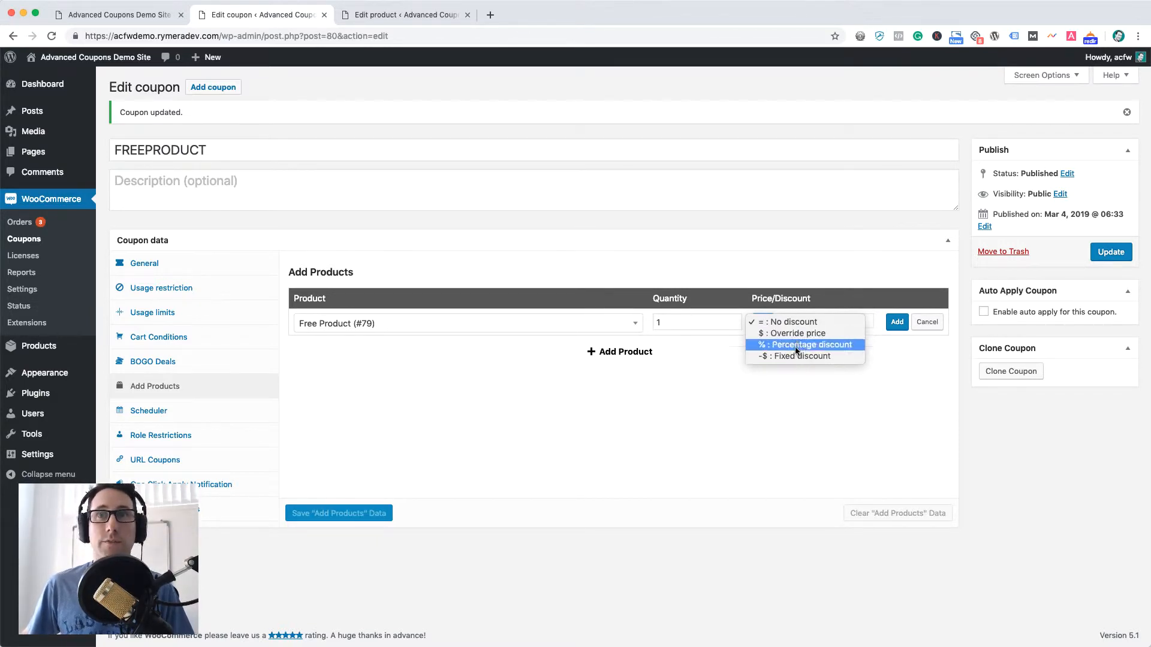
pyautogui.click(793, 333)
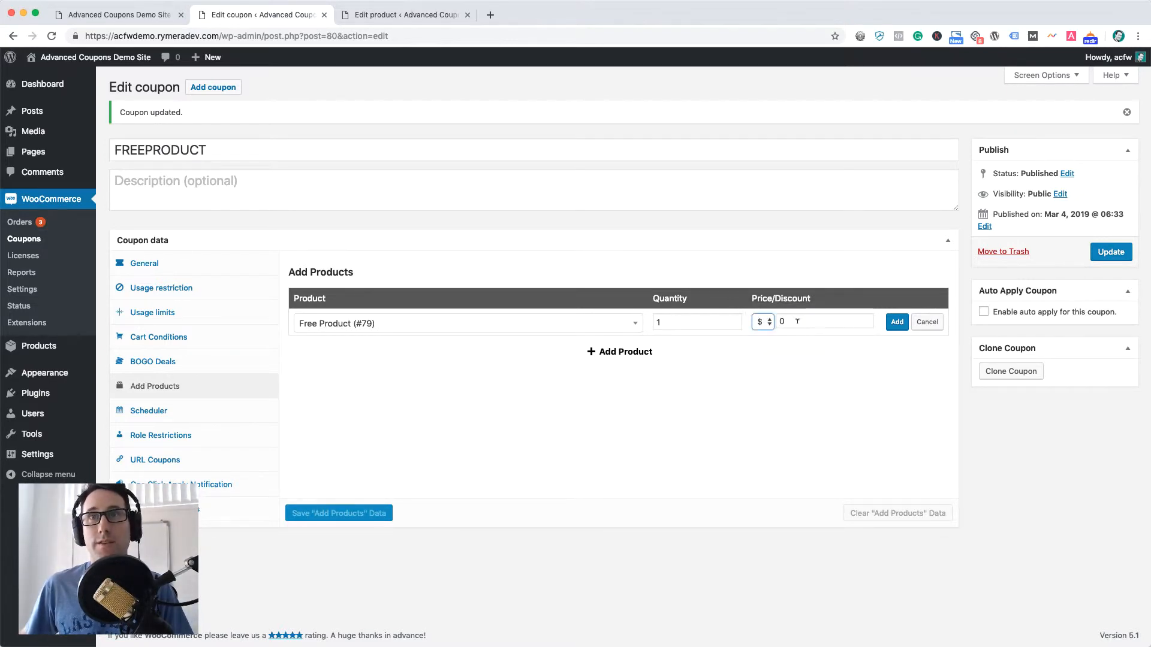
pyautogui.click(896, 322)
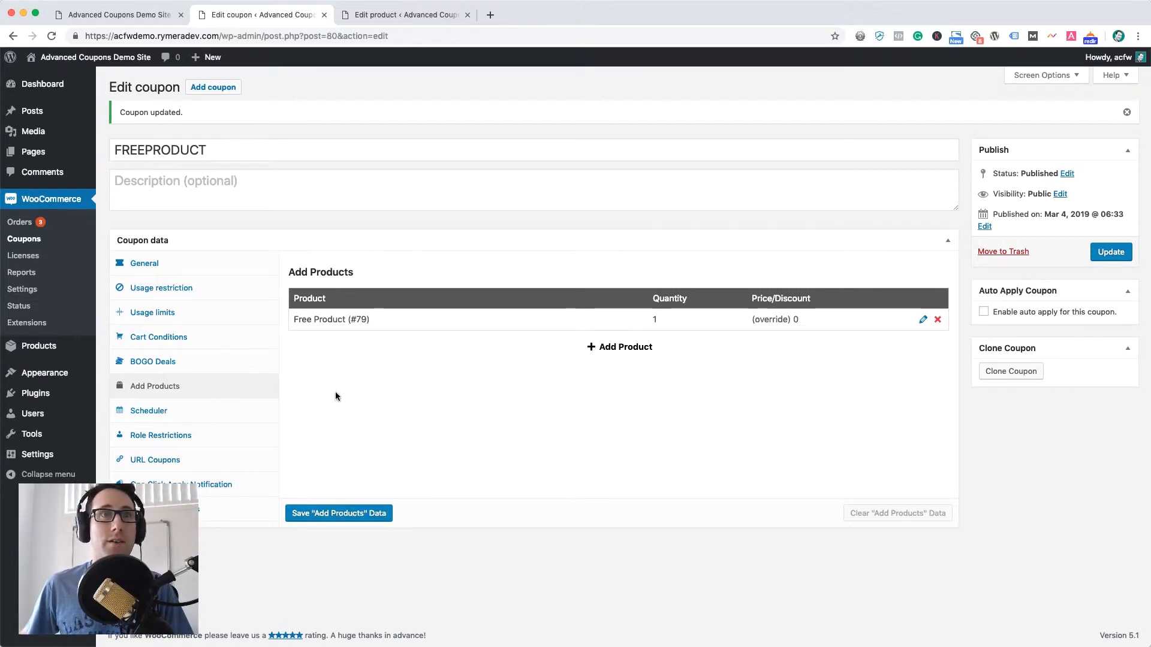
pyautogui.click(338, 513)
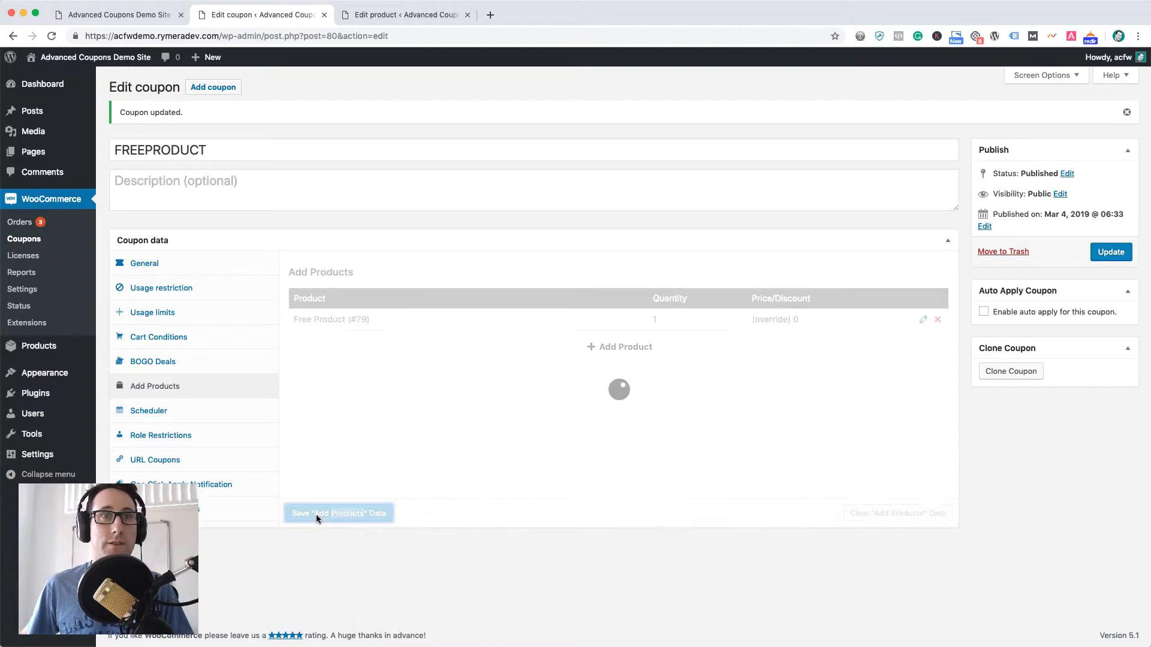
# Enable auto apply on the FREEPRODUCT coupon and update it.
pyautogui.click(338, 513)
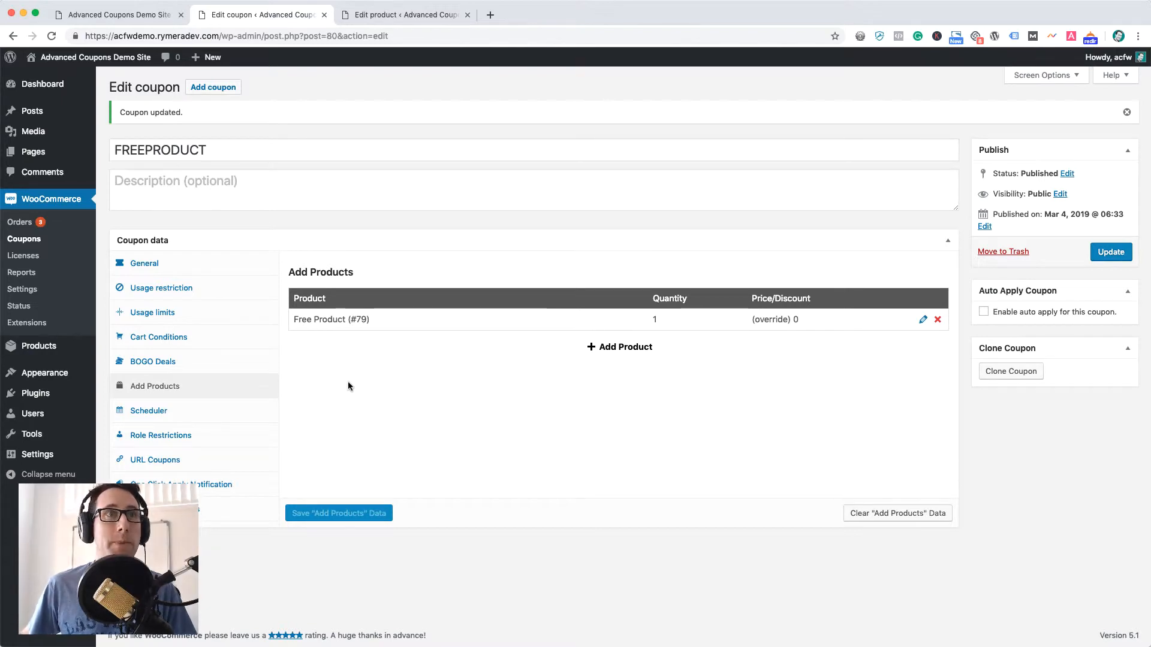
pyautogui.moveTo(359, 370)
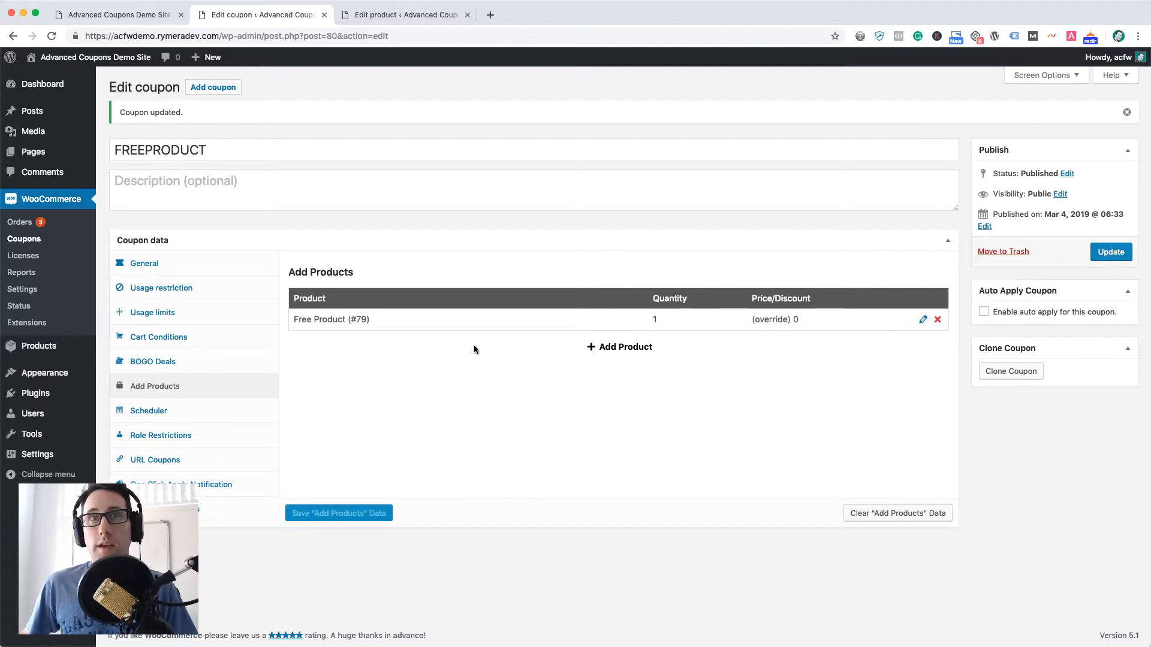
pyautogui.moveTo(444, 356)
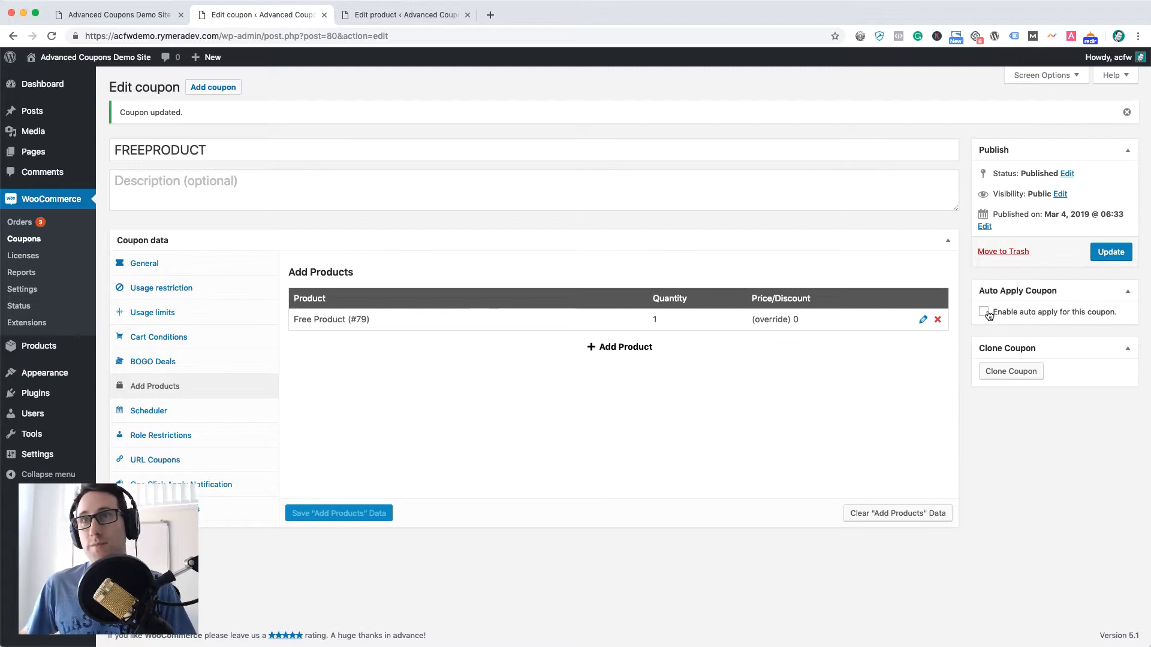
pyautogui.click(984, 311)
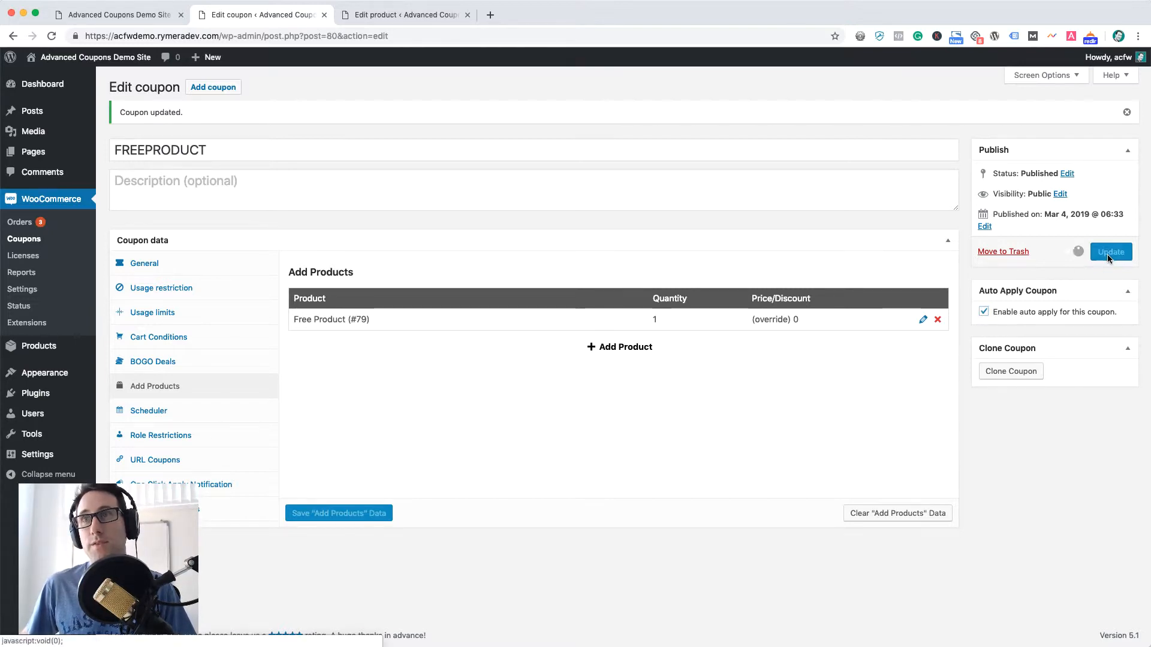
pyautogui.click(1110, 251)
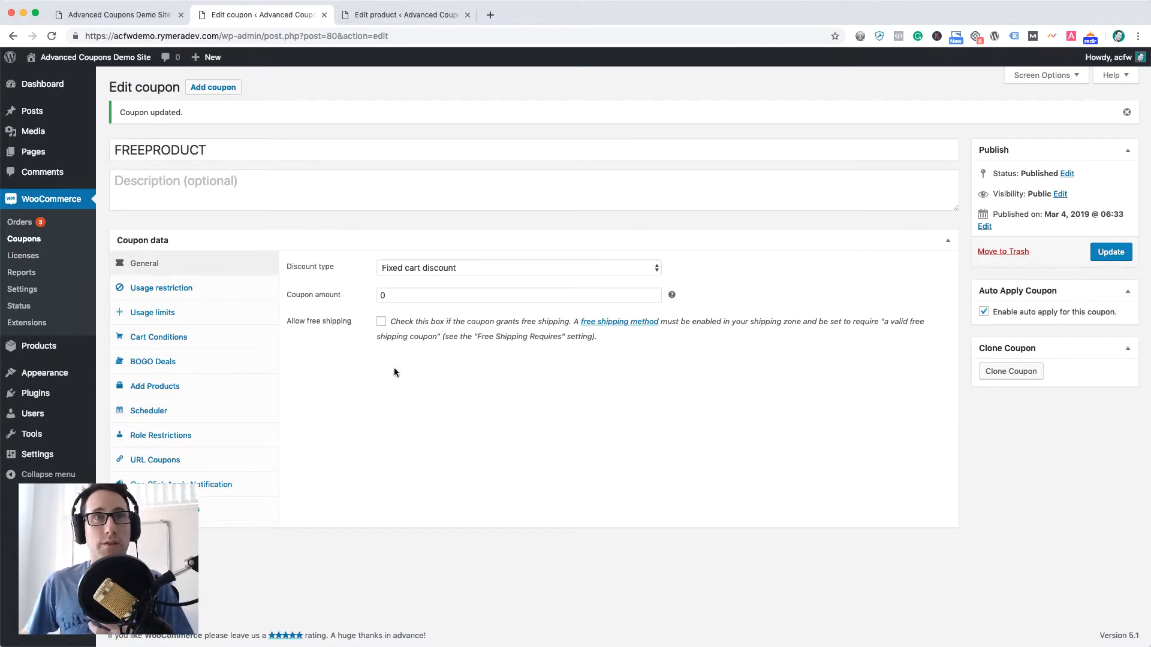
pyautogui.moveTo(470, 389)
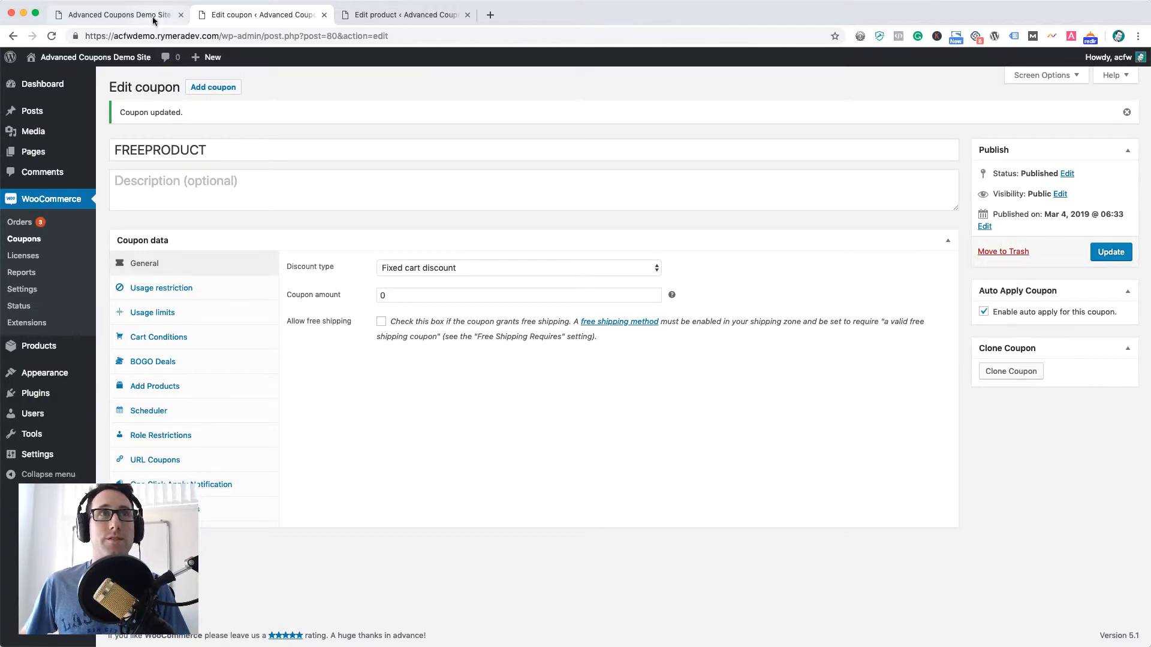
# On the storefront Shop page, add one Album ($15.00) to the cart.
pyautogui.click(114, 14)
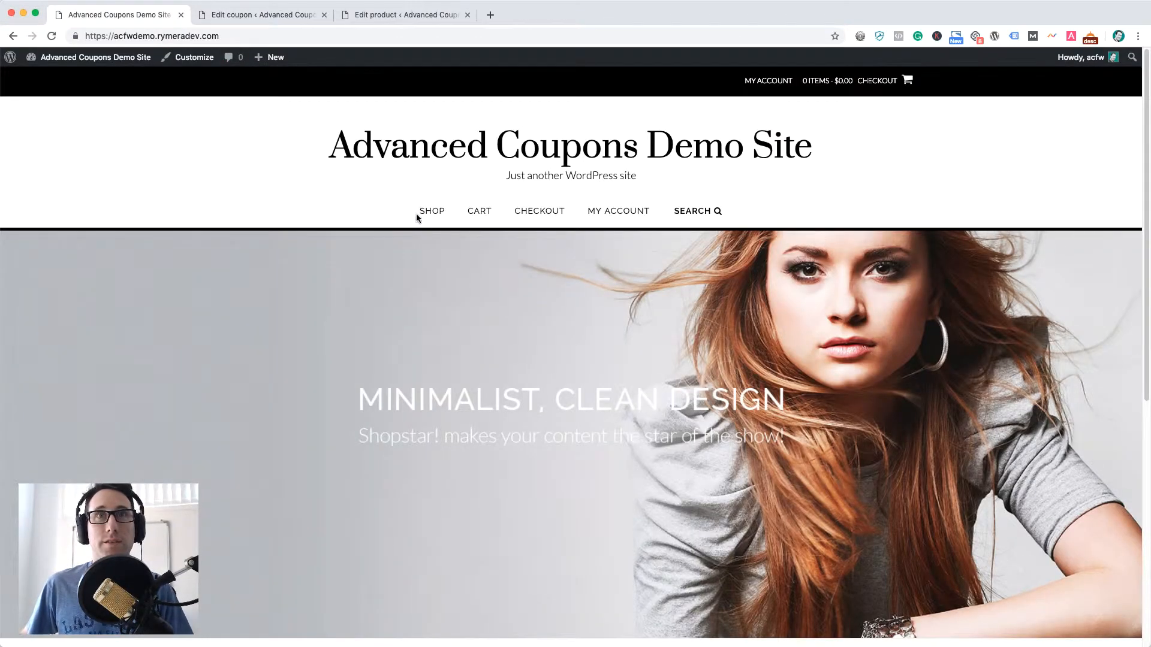
pyautogui.click(431, 210)
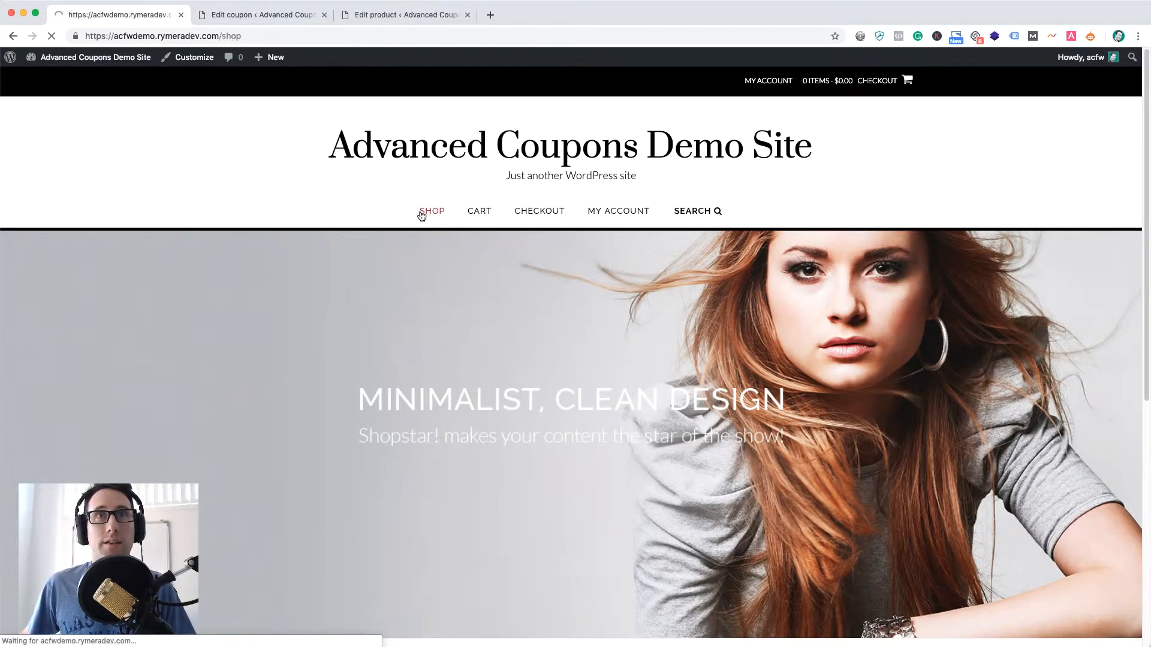
pyautogui.click(433, 211)
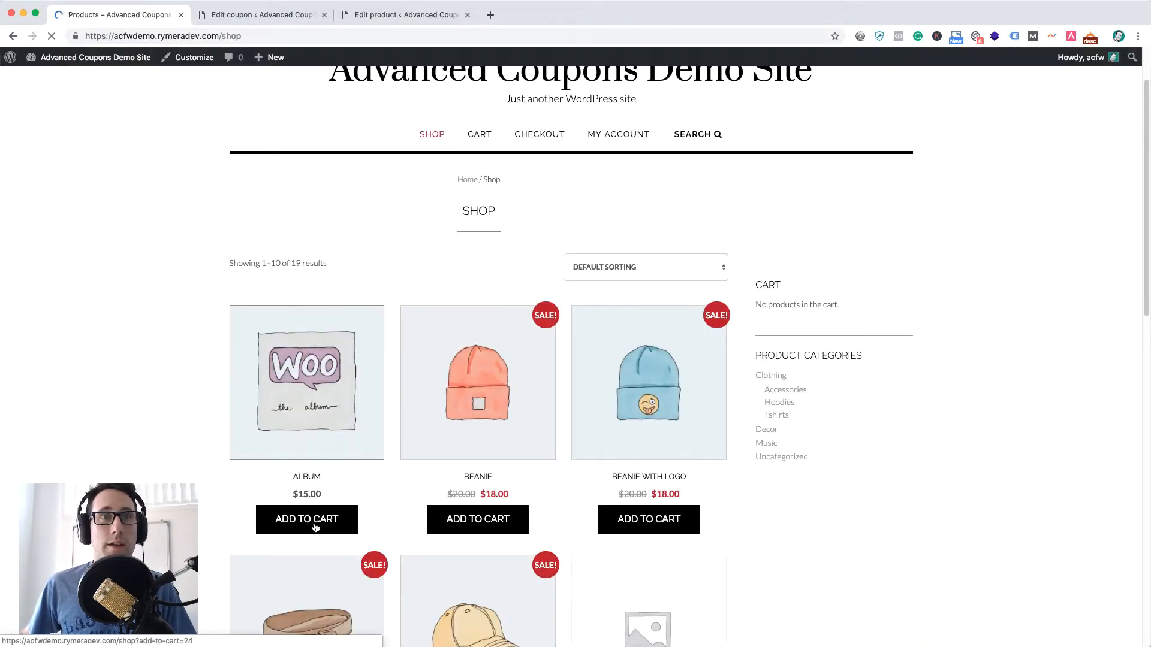
pyautogui.scroll(-3)
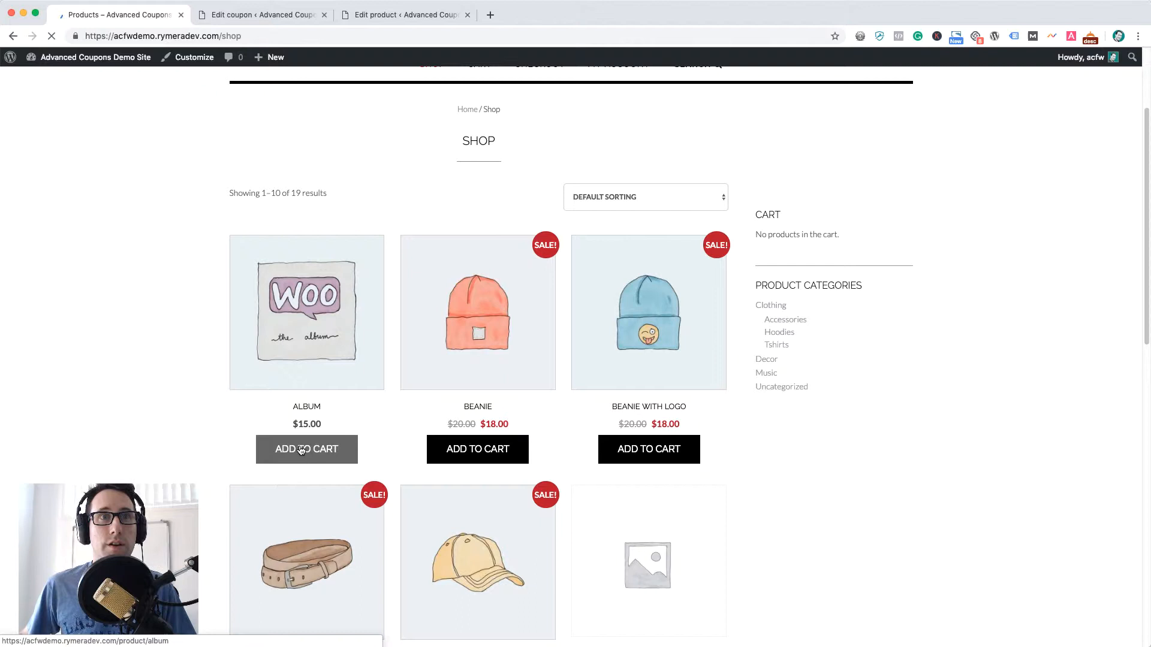
pyautogui.click(307, 449)
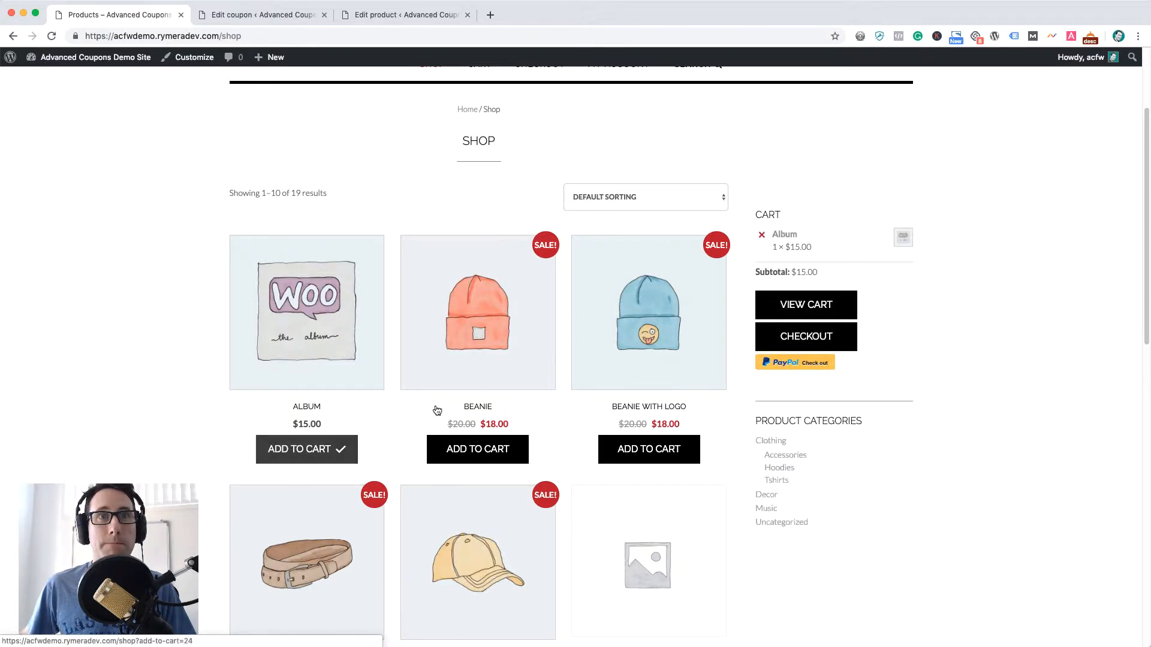
pyautogui.click(805, 304)
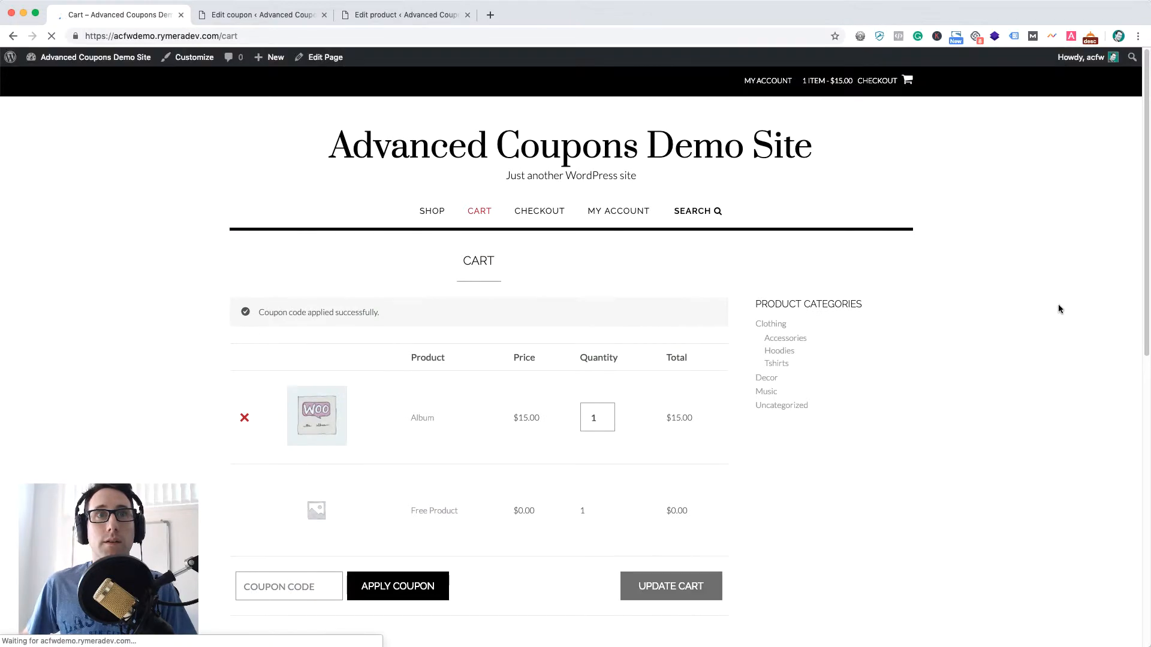
# Check the cart's $0.00 Free Product line and coupon total, then return to the coupon editor.
pyautogui.scroll(-3)
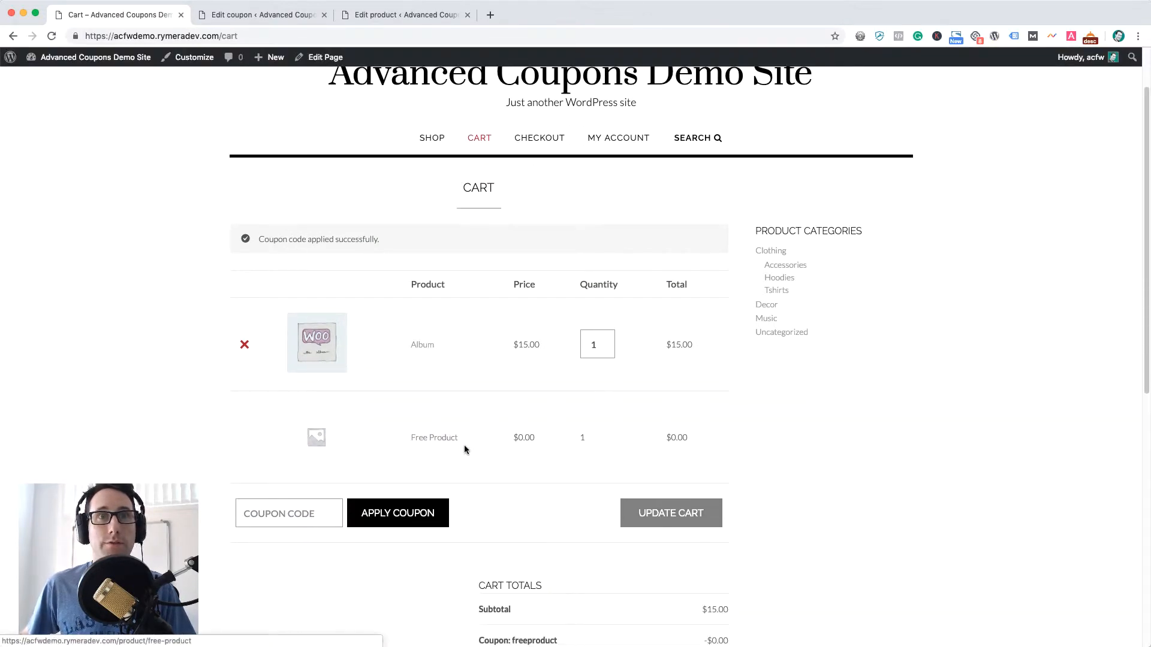
pyautogui.scroll(-3)
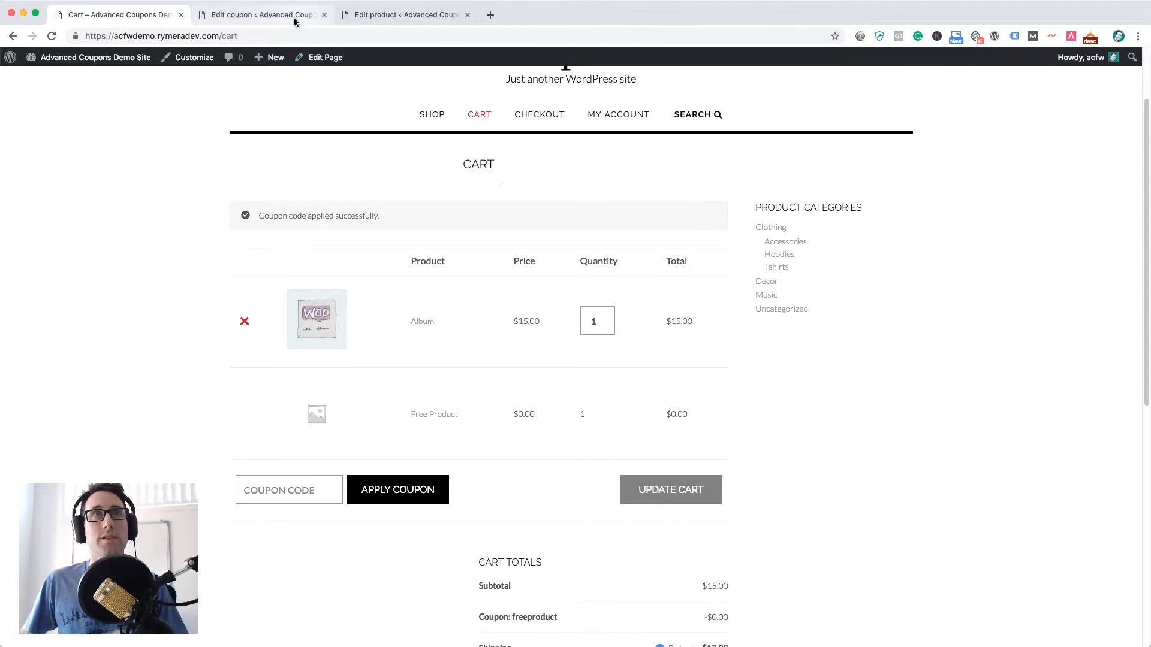
pyautogui.moveTo(261, 14)
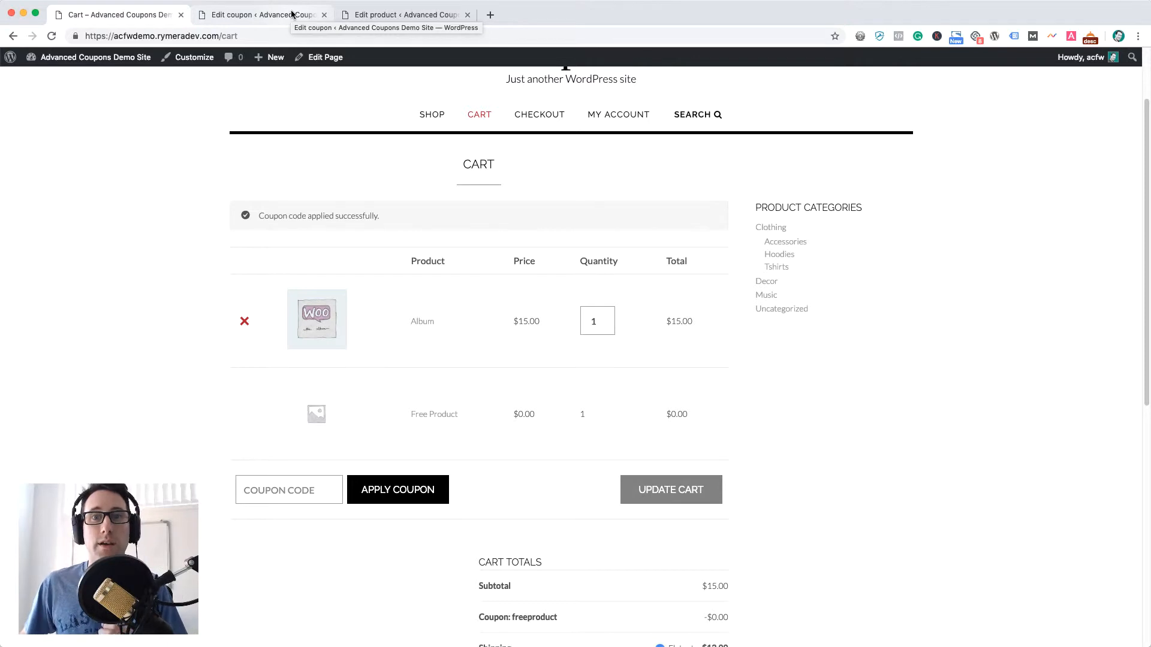
pyautogui.click(261, 15)
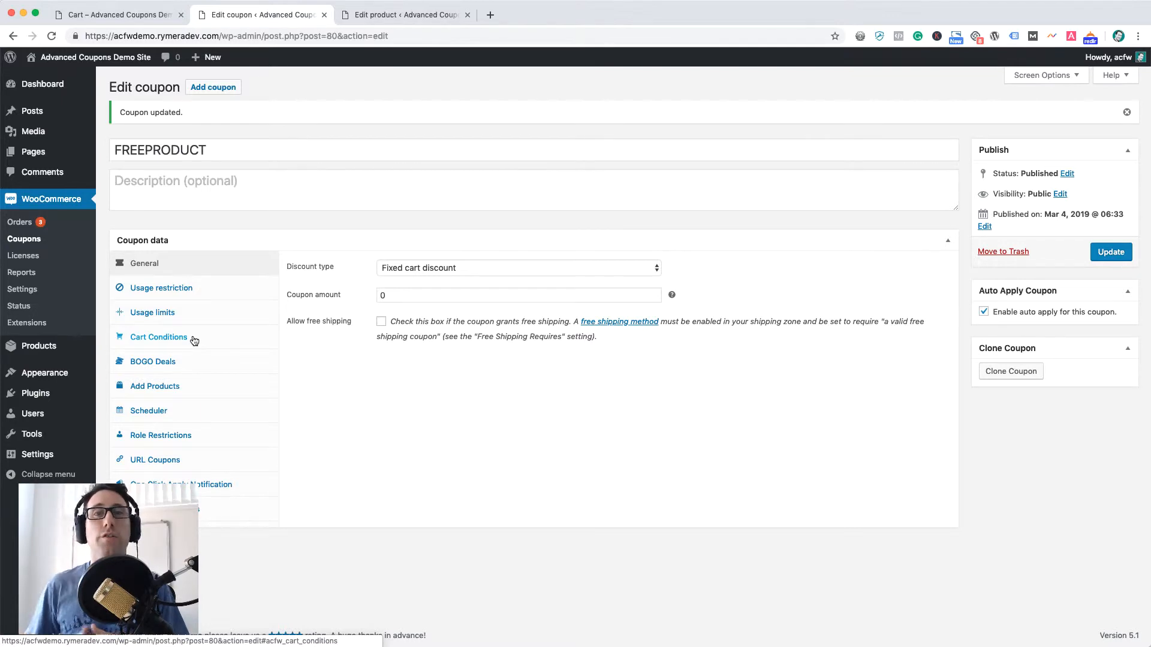
# Show the FREEPRODUCT coupon's Cart Conditions section.
pyautogui.click(158, 337)
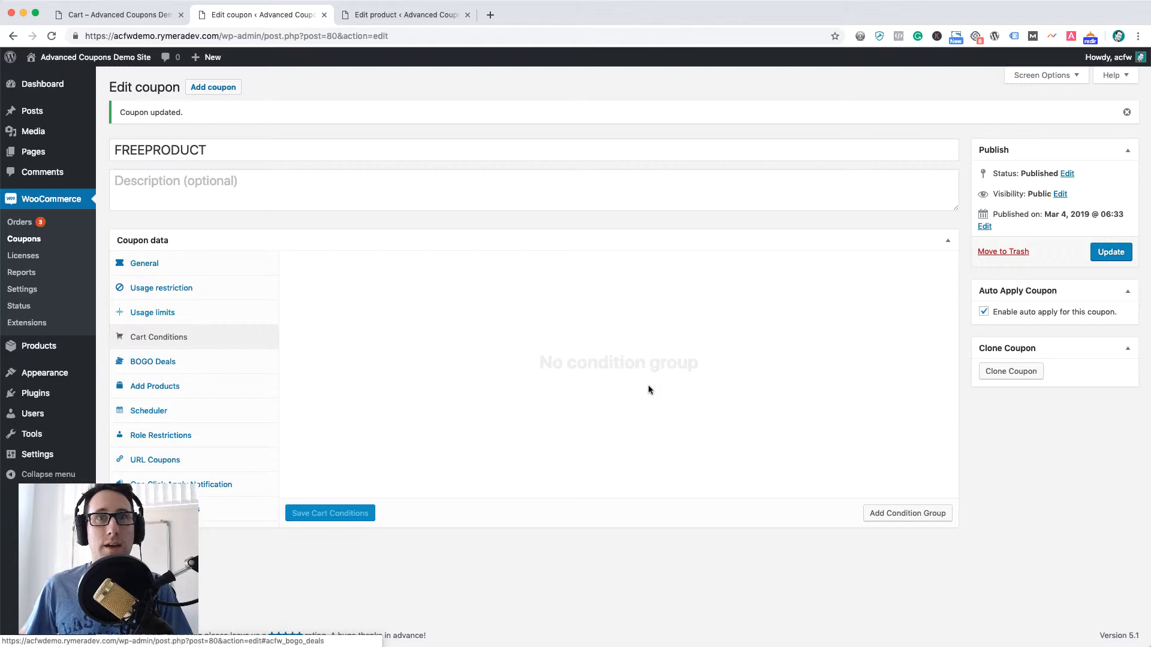
pyautogui.moveTo(190, 342)
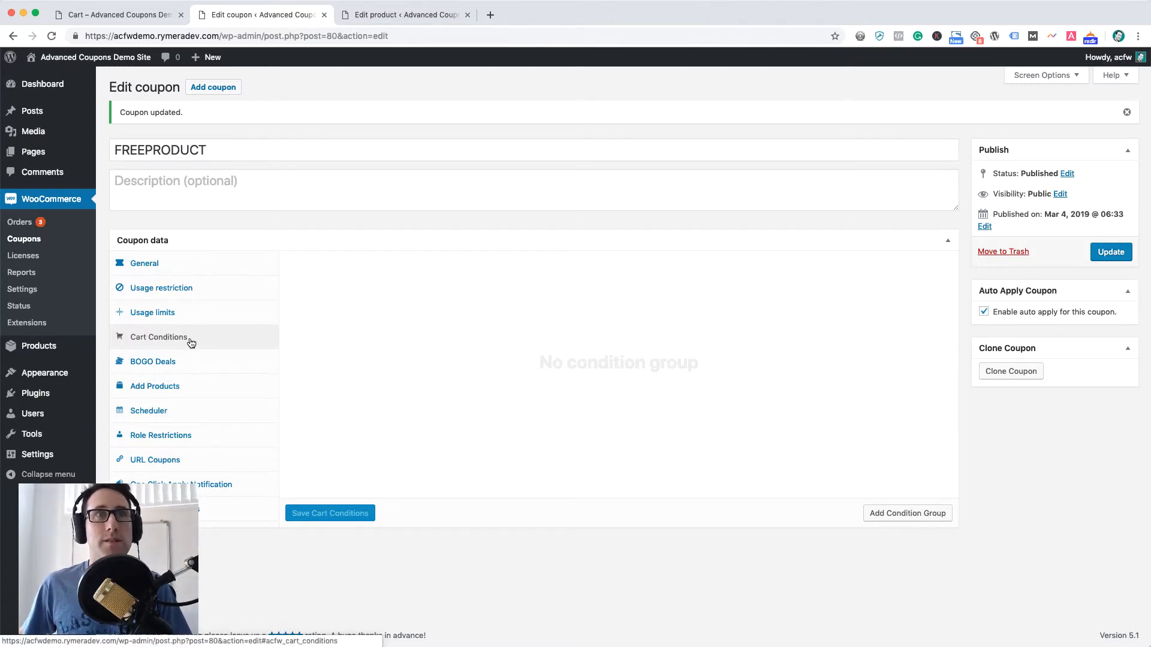
pyautogui.moveTo(255, 339)
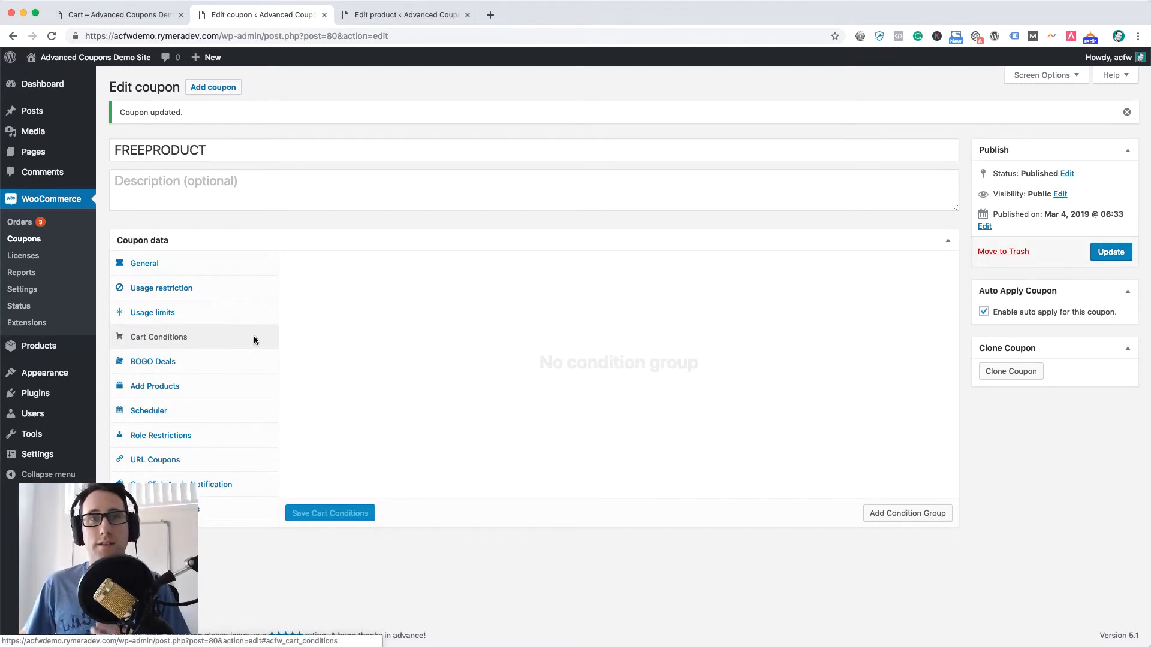
pyautogui.moveTo(352, 341)
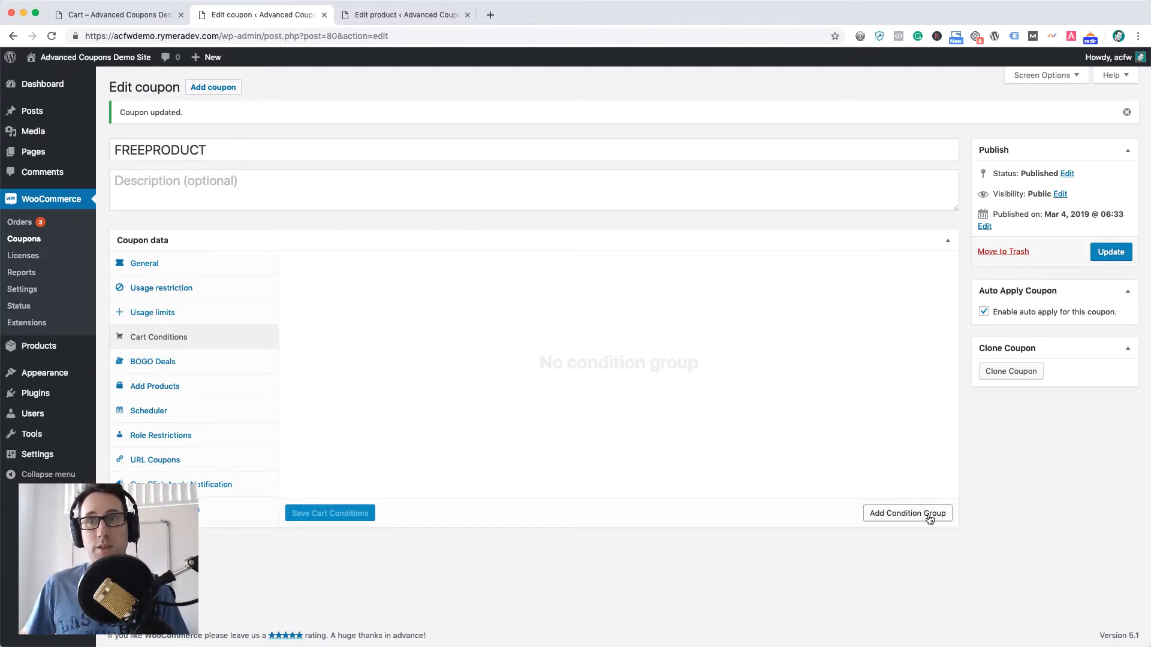
# Add a condition group and pick Cart Subtotal as its condition type.
pyautogui.click(907, 513)
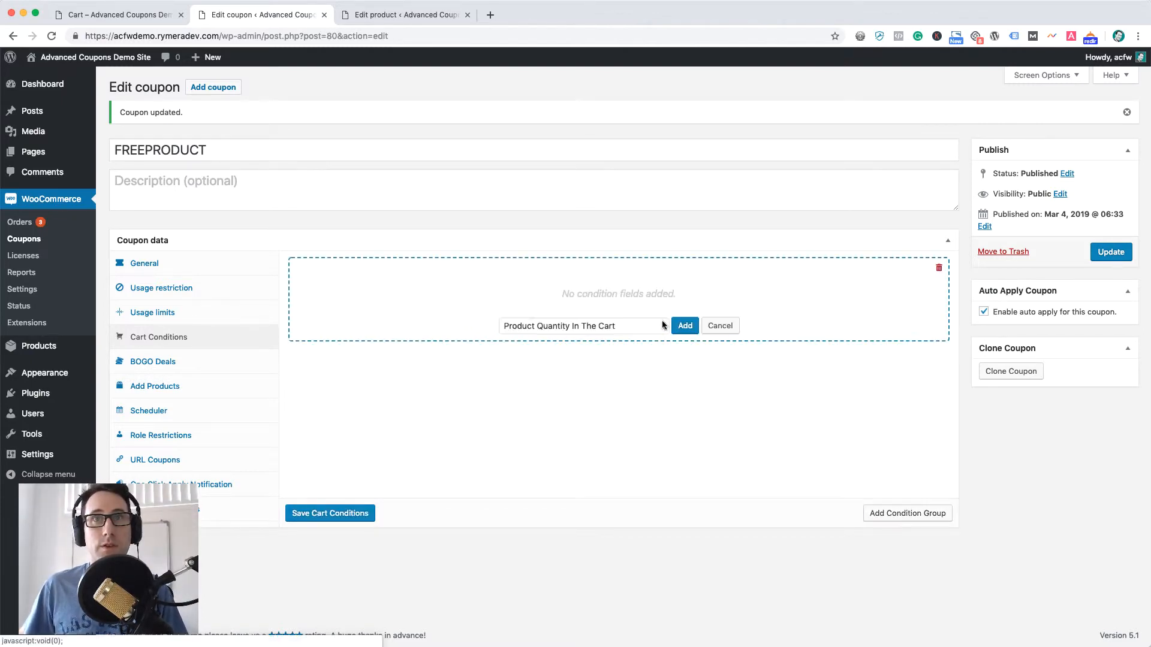
pyautogui.click(579, 326)
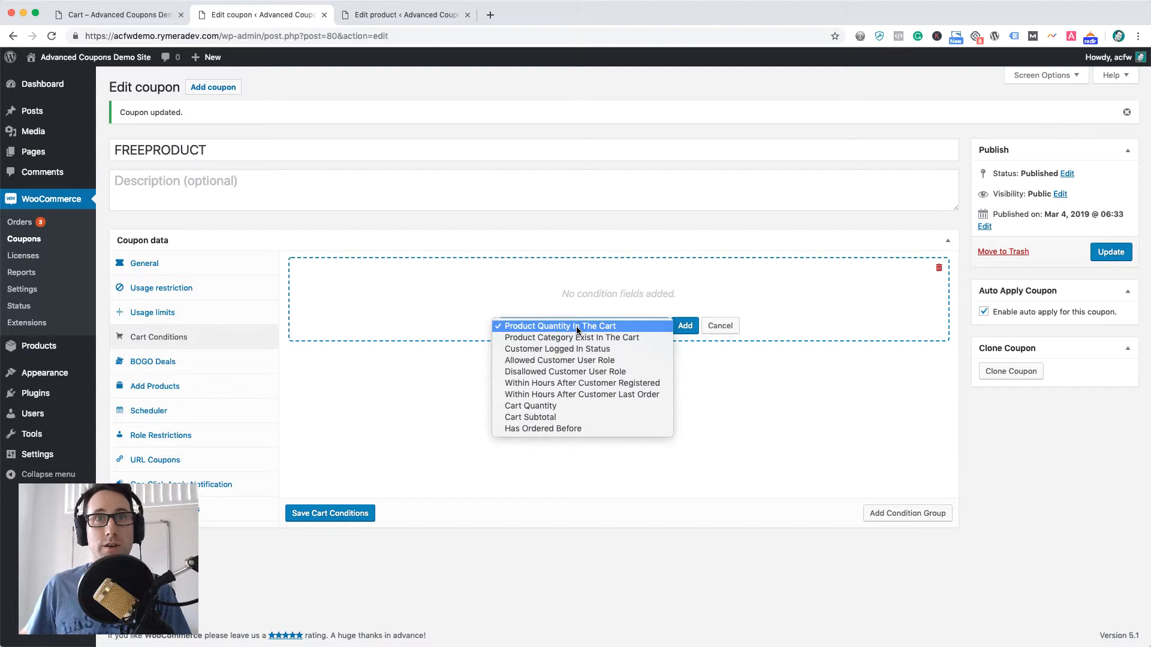
pyautogui.moveTo(557, 349)
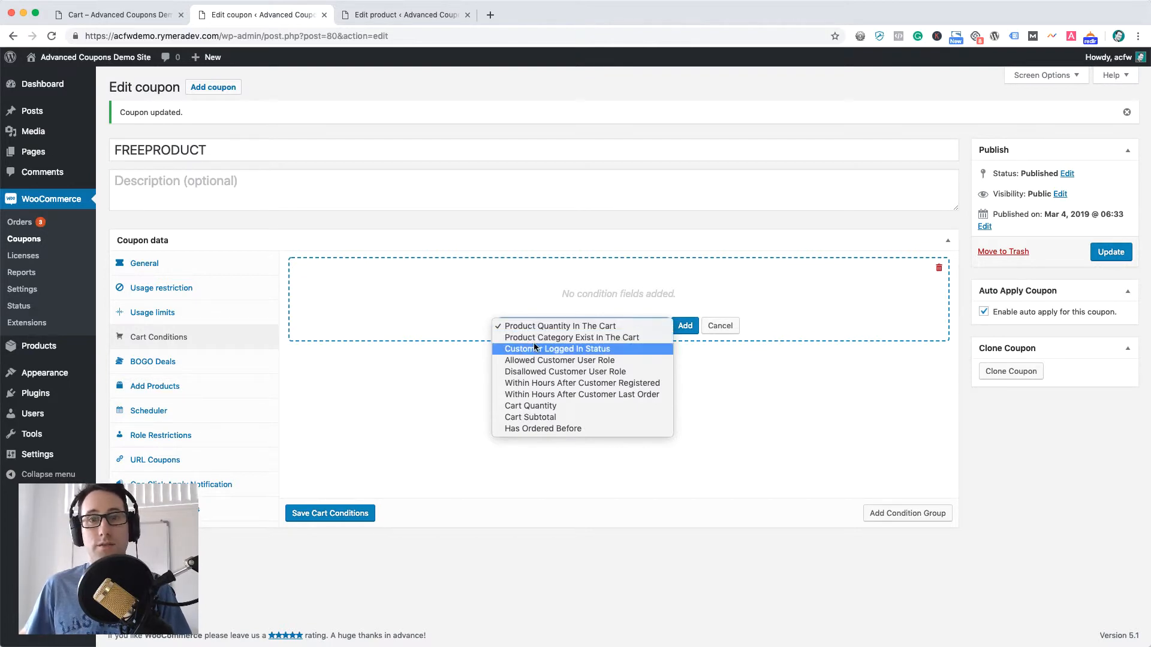
pyautogui.moveTo(571, 483)
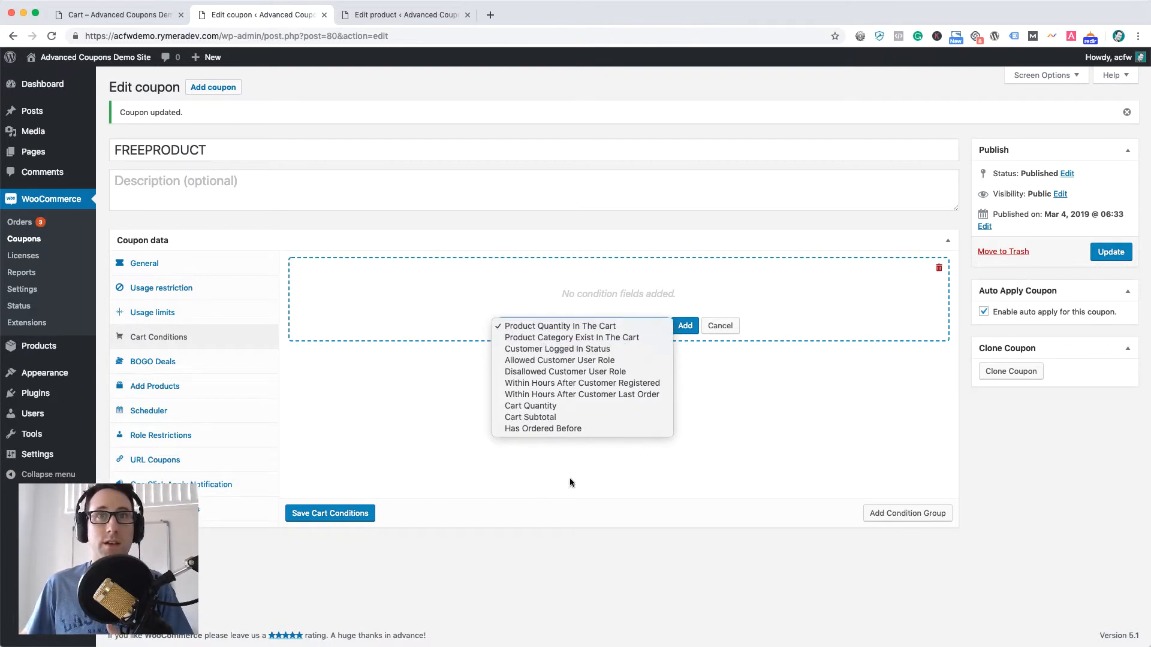
pyautogui.moveTo(543, 428)
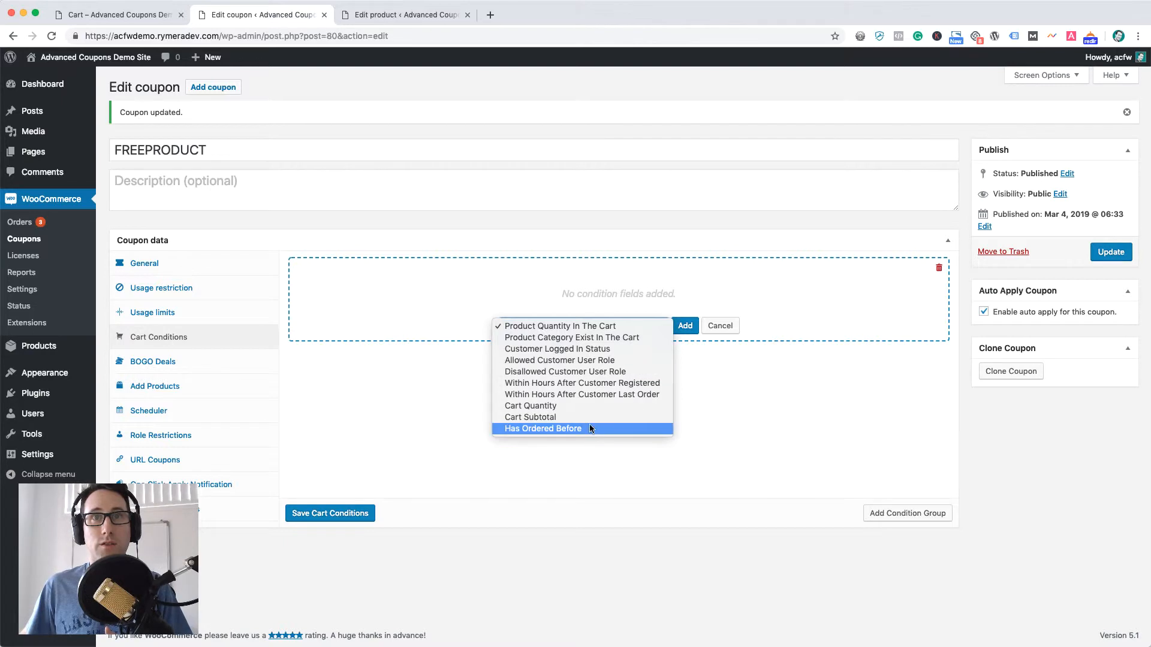
pyautogui.moveTo(565, 371)
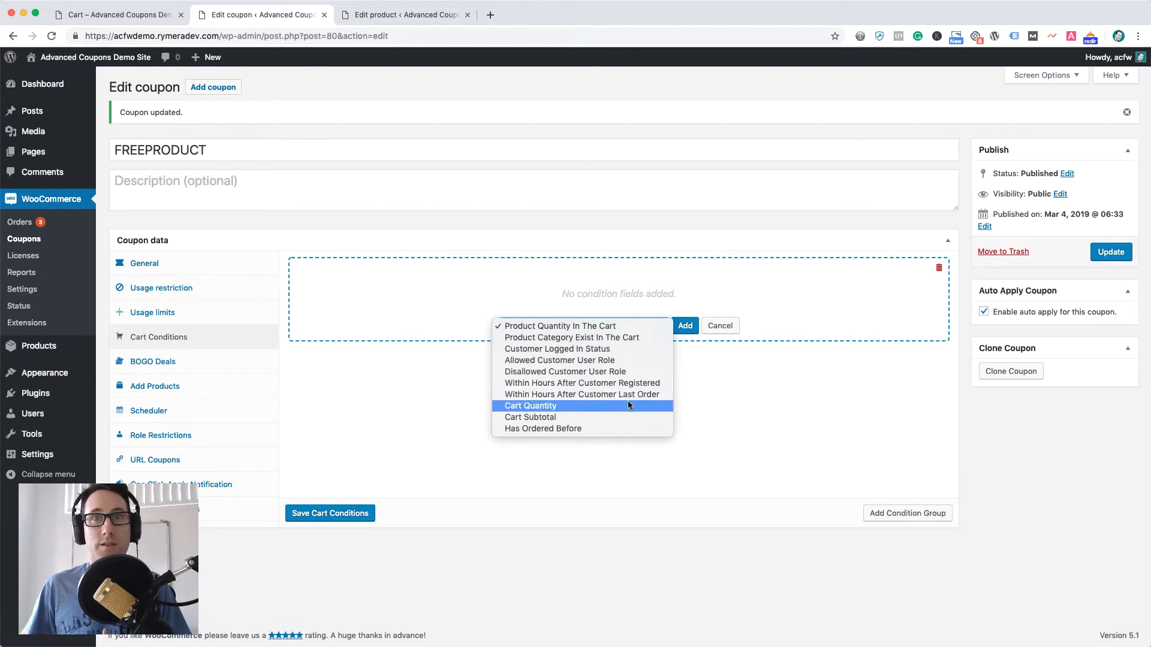
pyautogui.moveTo(571, 413)
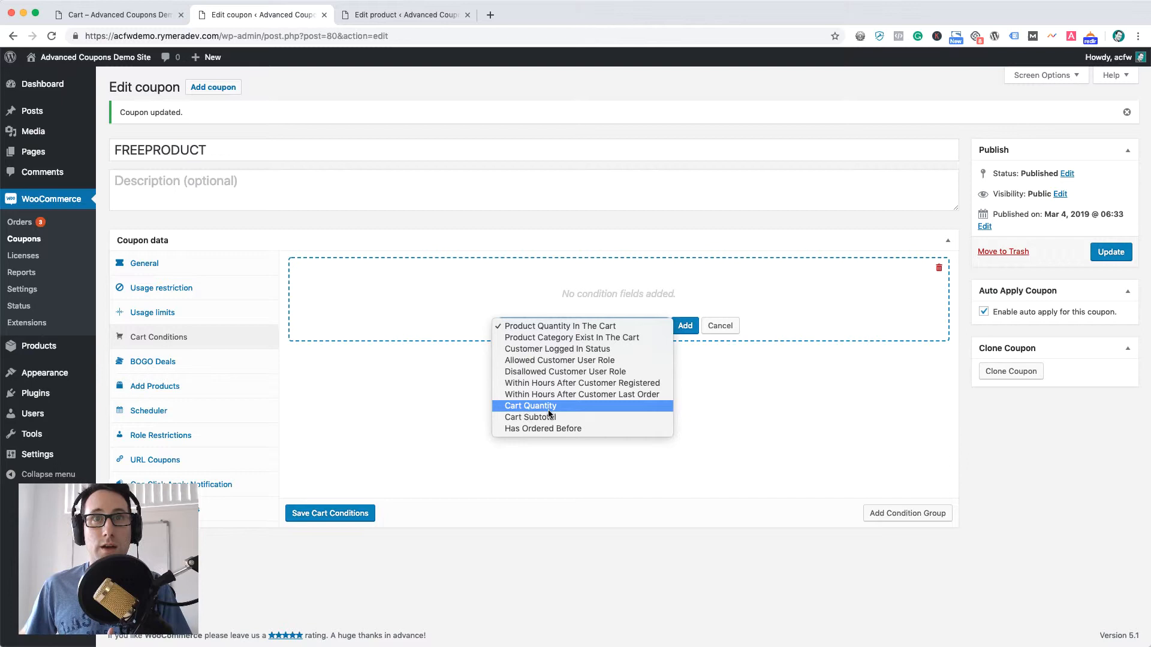
pyautogui.moveTo(542, 428)
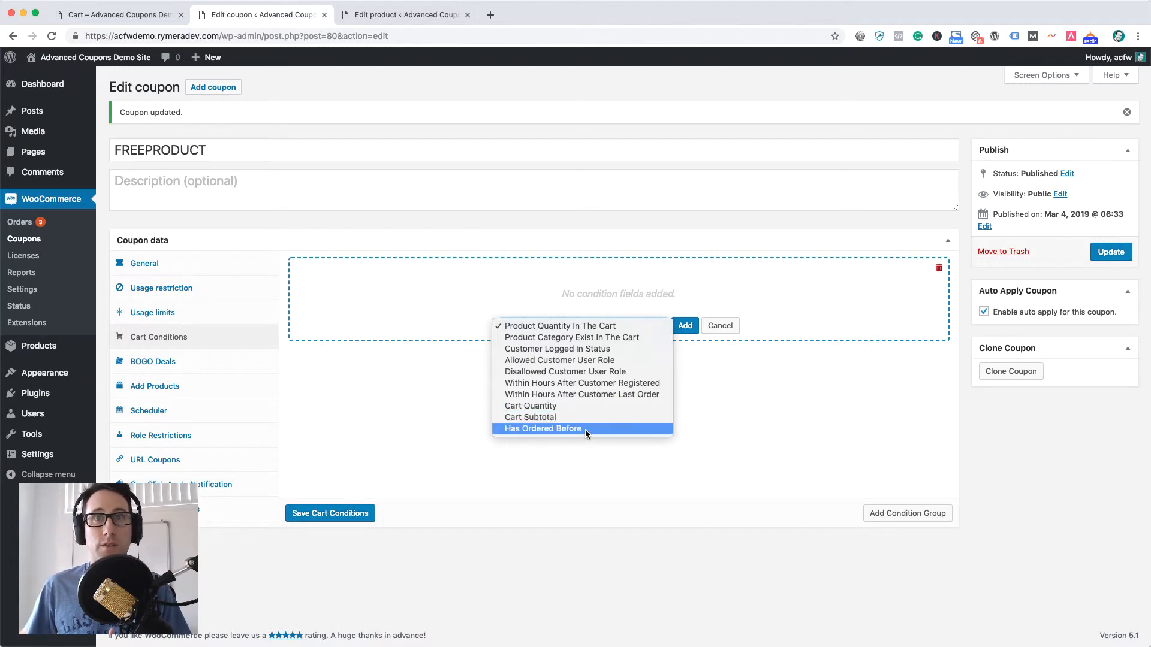
pyautogui.moveTo(530, 417)
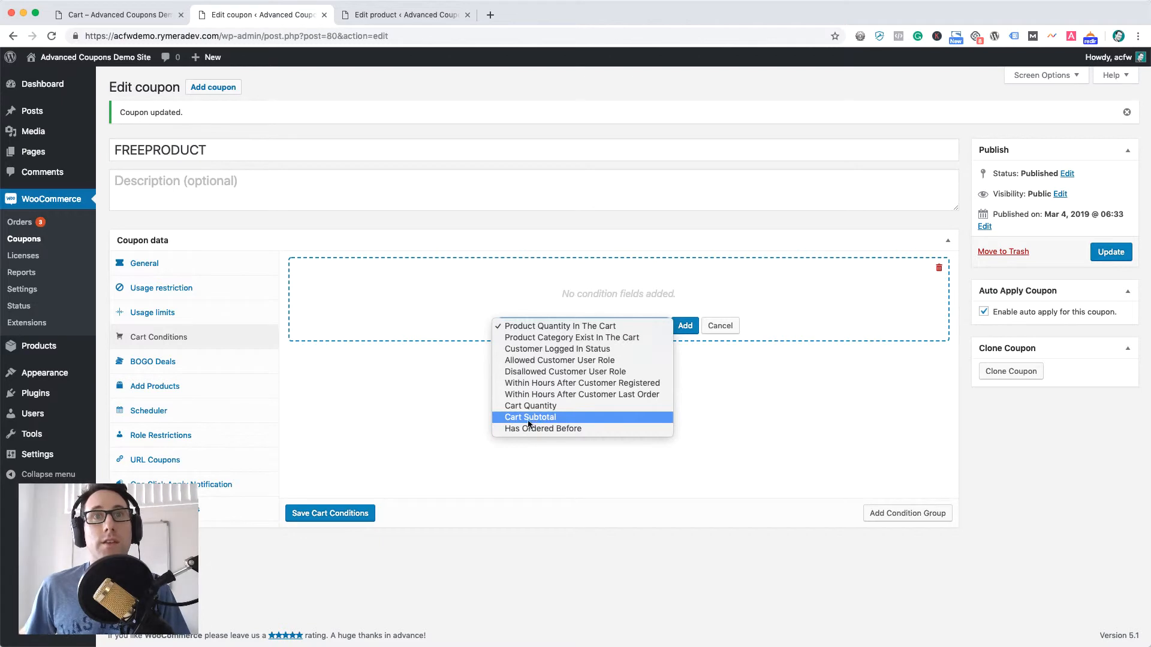
pyautogui.click(530, 417)
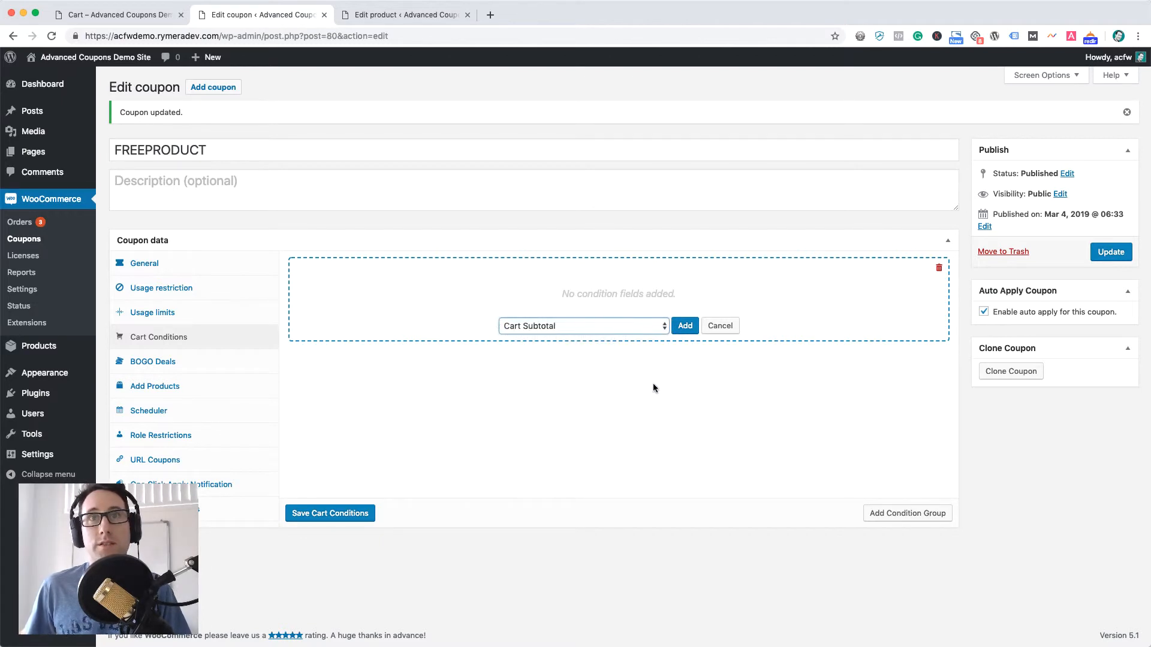
# Add the Cart Subtotal condition, requiring a subtotal MORE THAN 100.
pyautogui.click(683, 325)
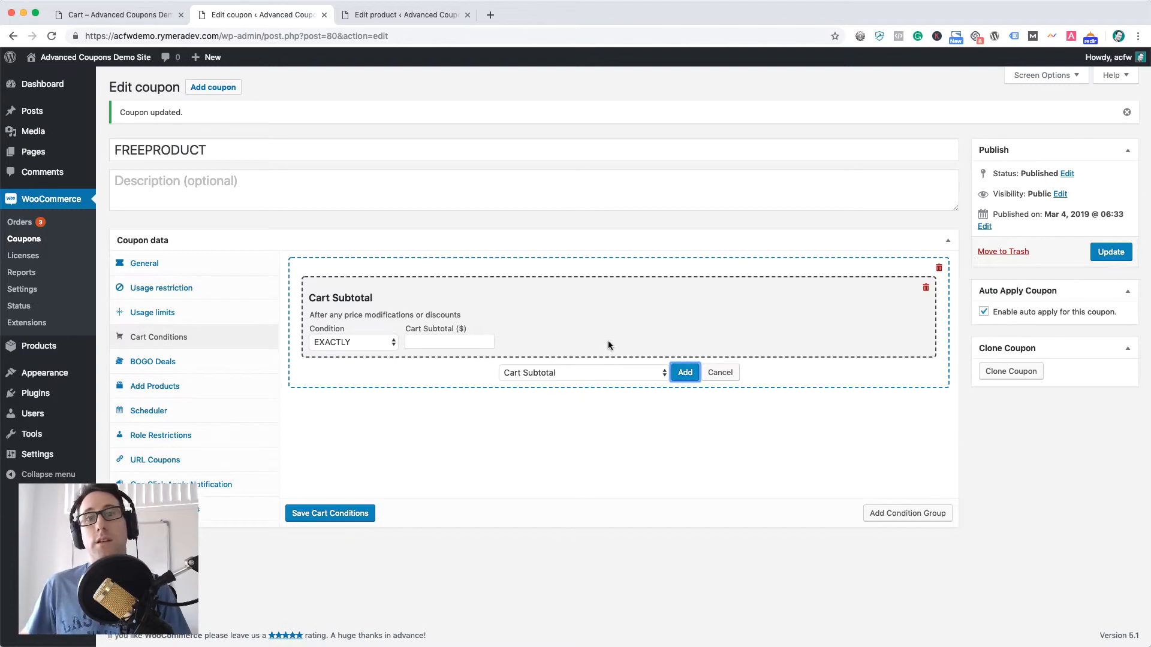
pyautogui.moveTo(603, 349)
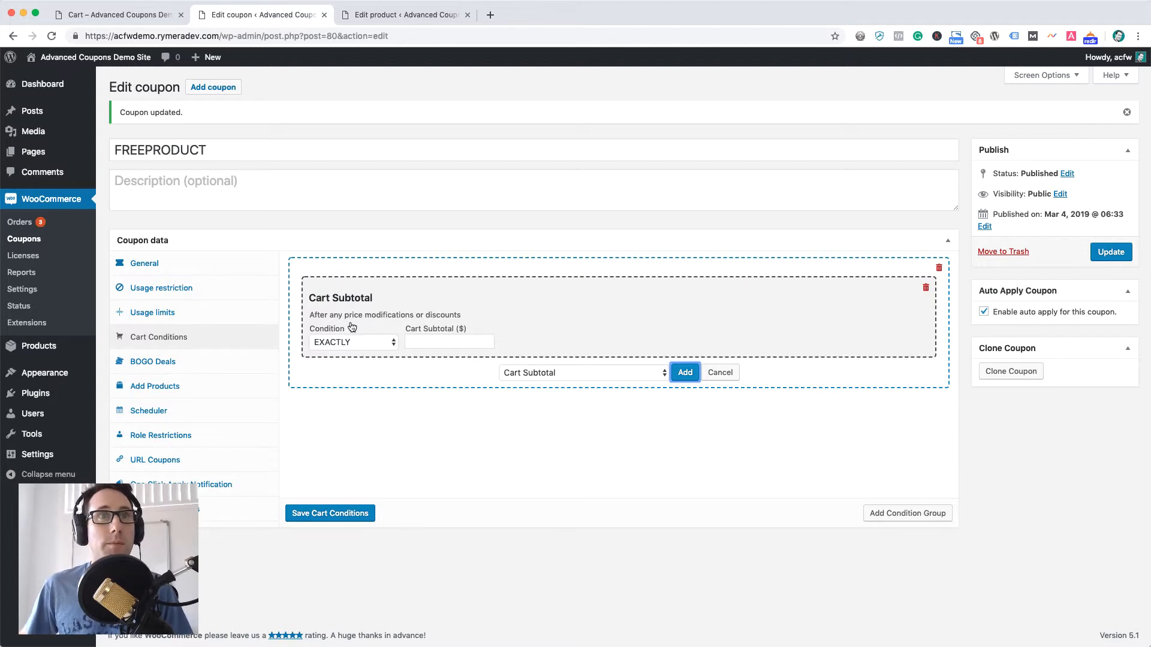
pyautogui.click(353, 341)
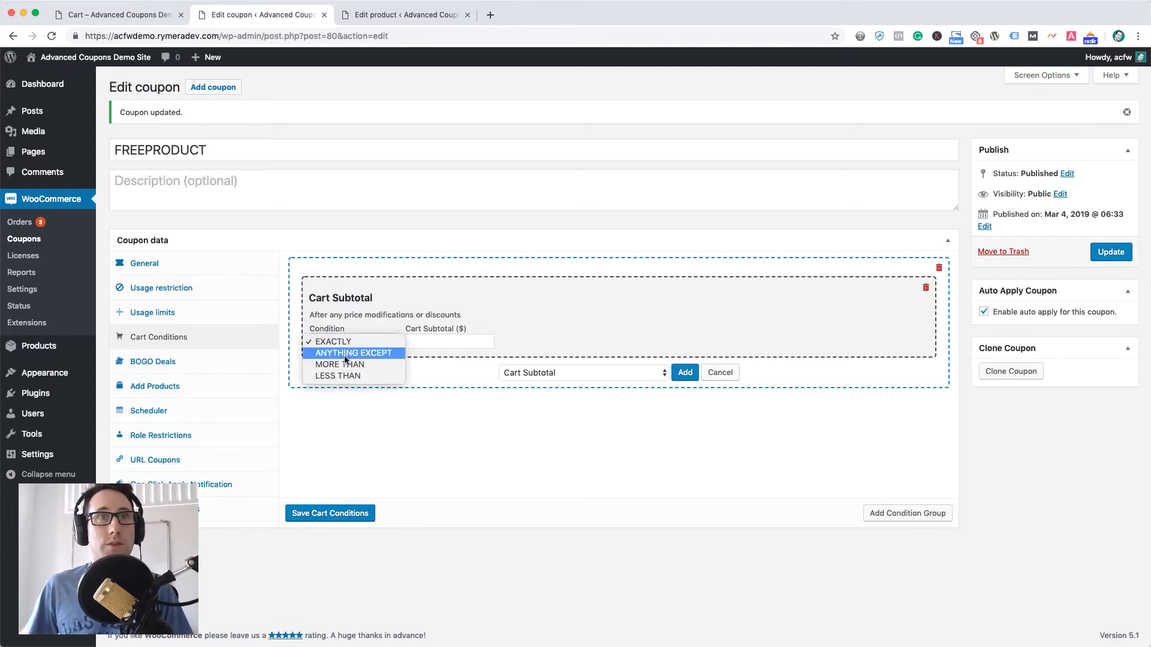
pyautogui.click(340, 365)
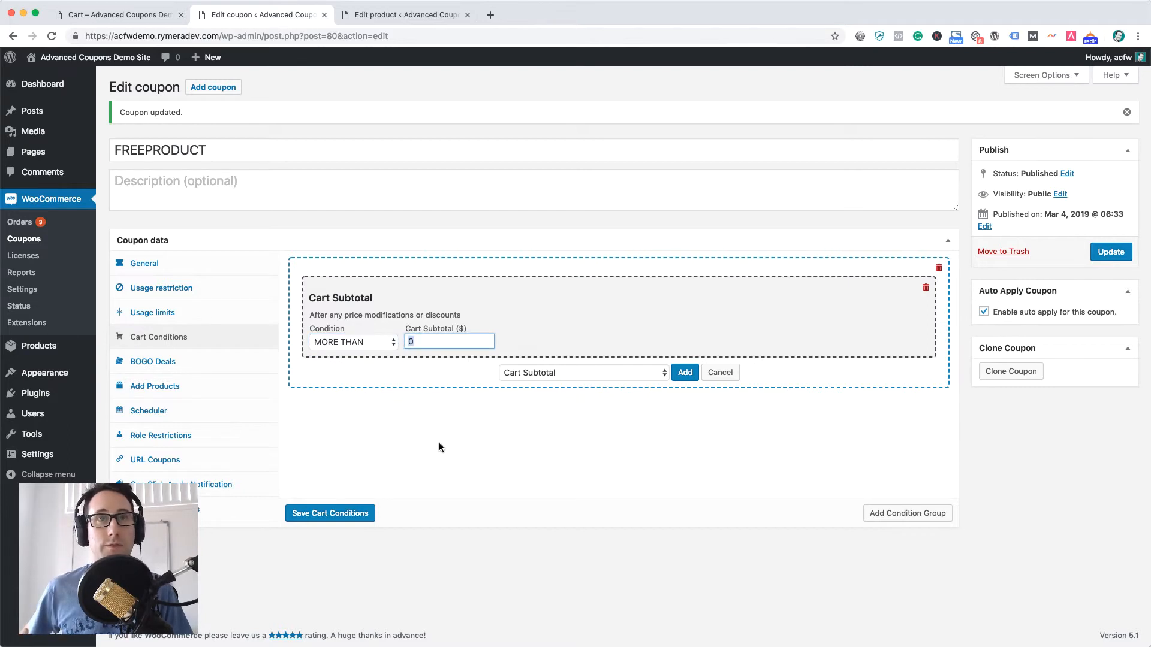
pyautogui.write('100')
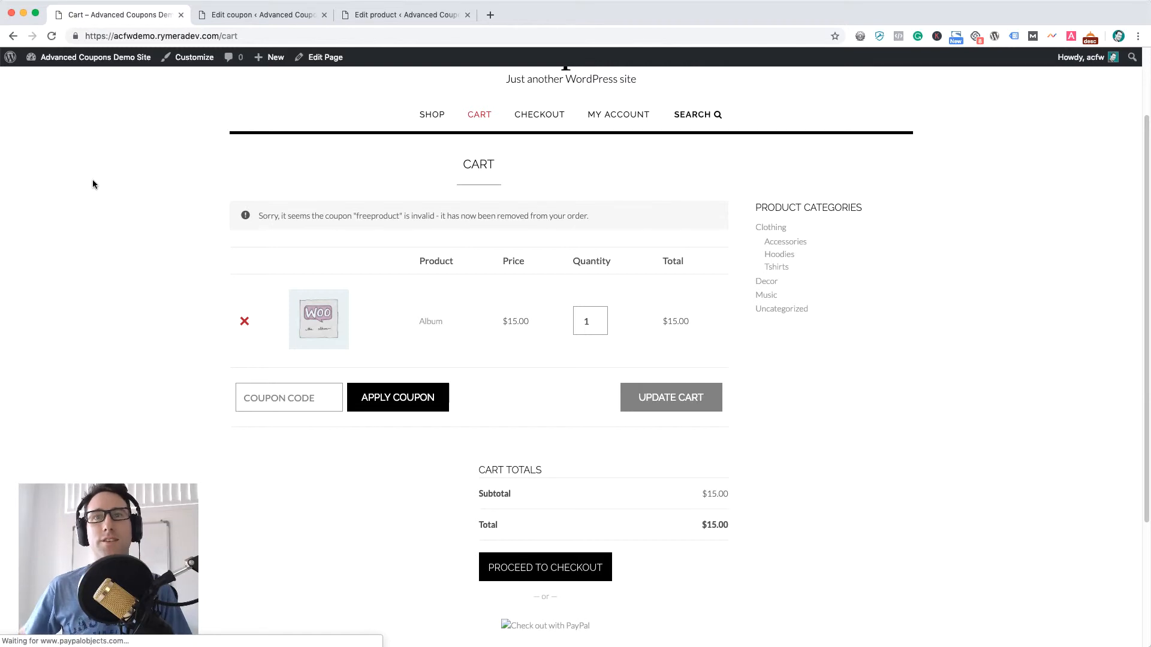
pyautogui.moveTo(432, 114)
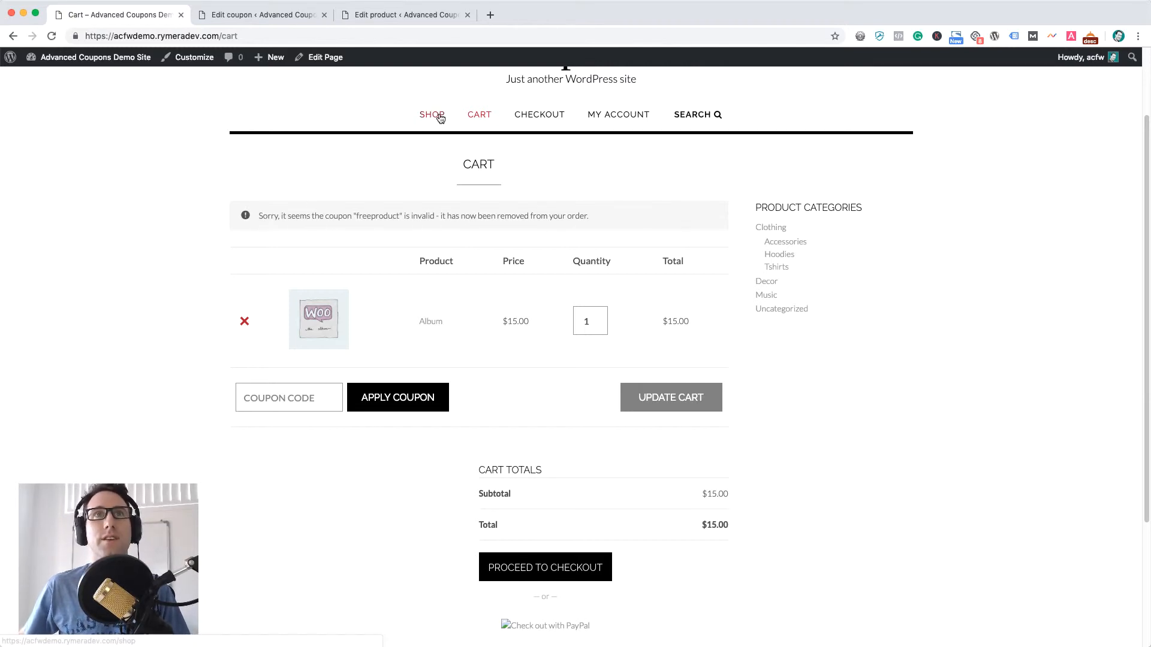
pyautogui.moveTo(518, 343)
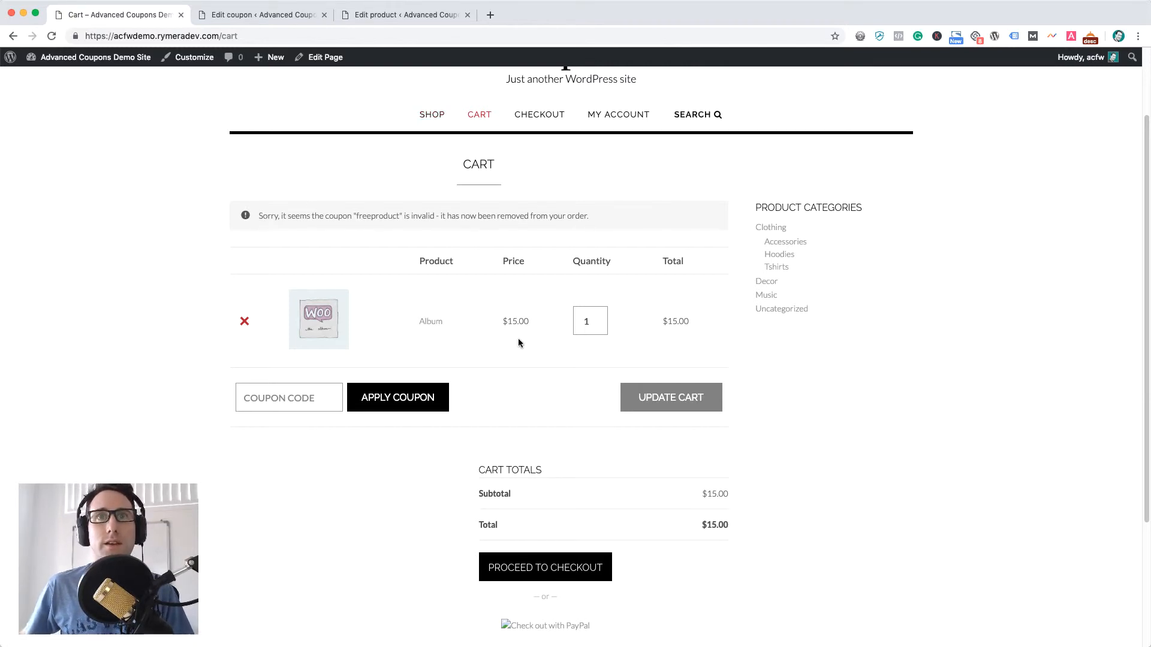
# Raise the Album quantity to 10 and update the cart to a $150.00 subtotal.
pyautogui.click(587, 321)
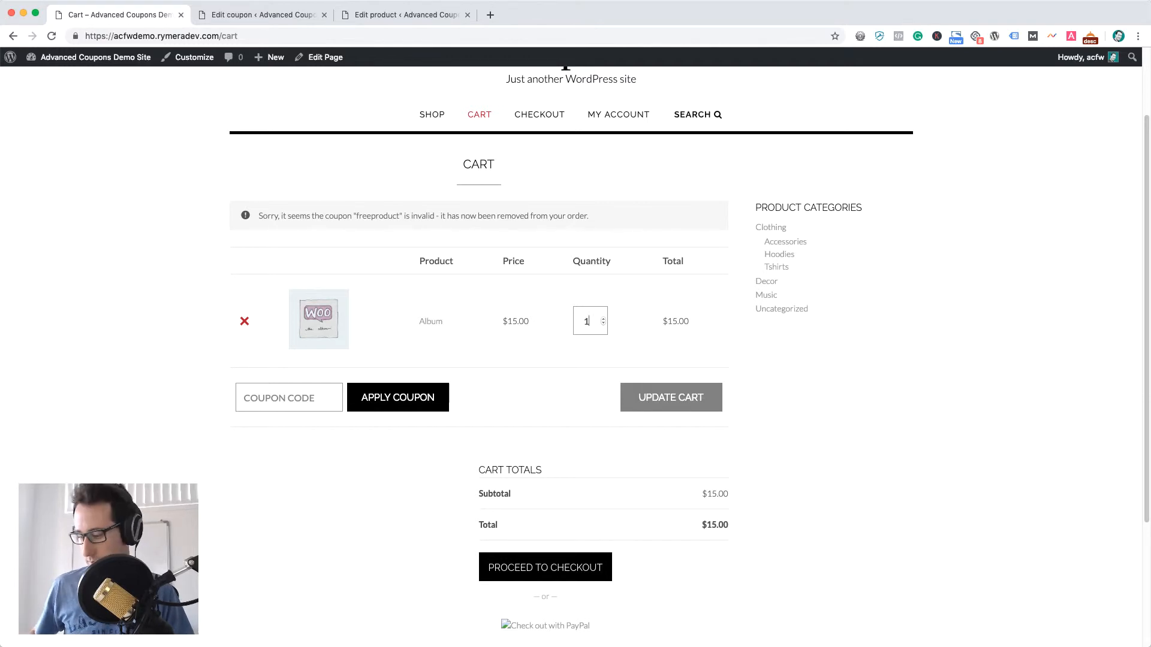
pyautogui.write('10')
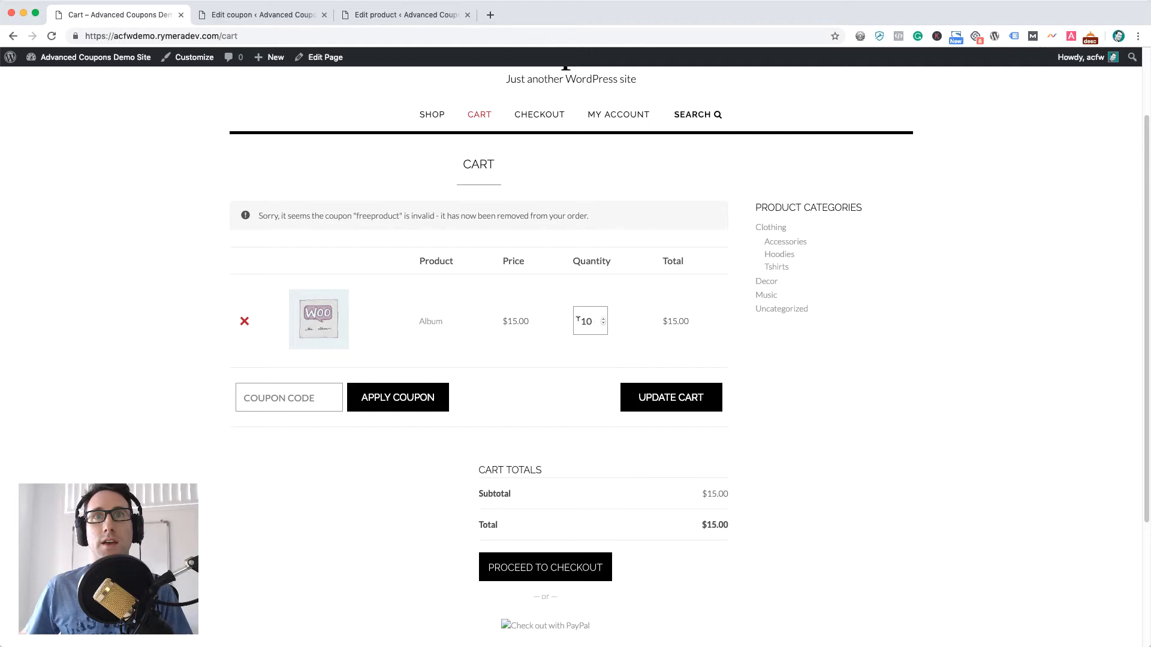
pyautogui.click(669, 396)
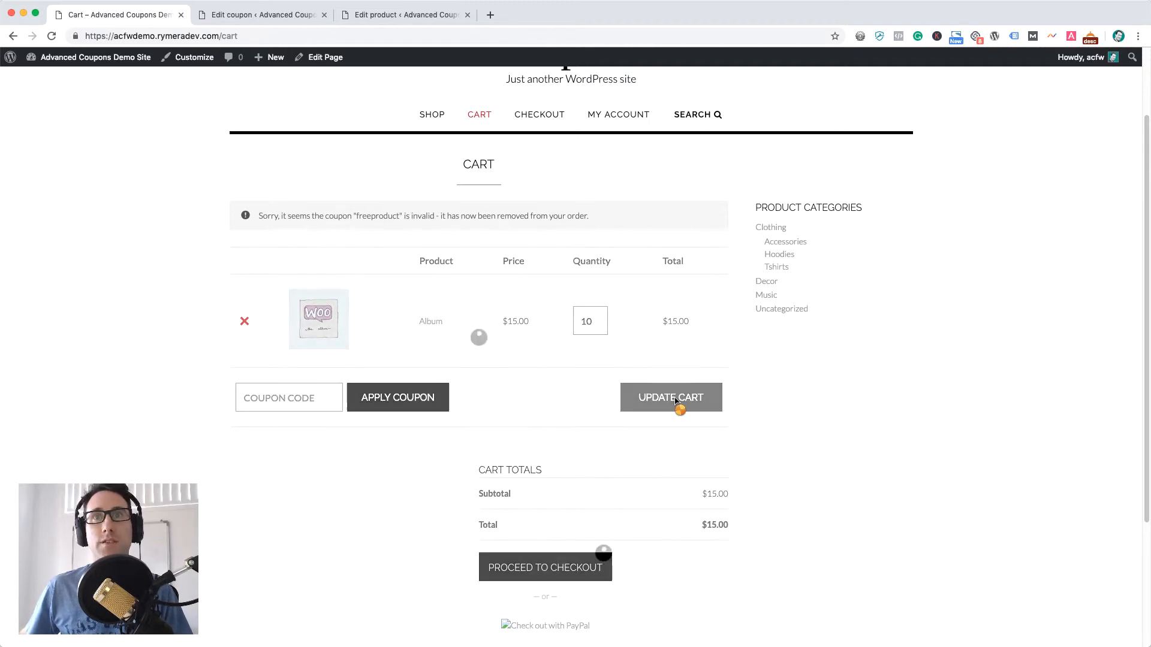
pyautogui.click(669, 397)
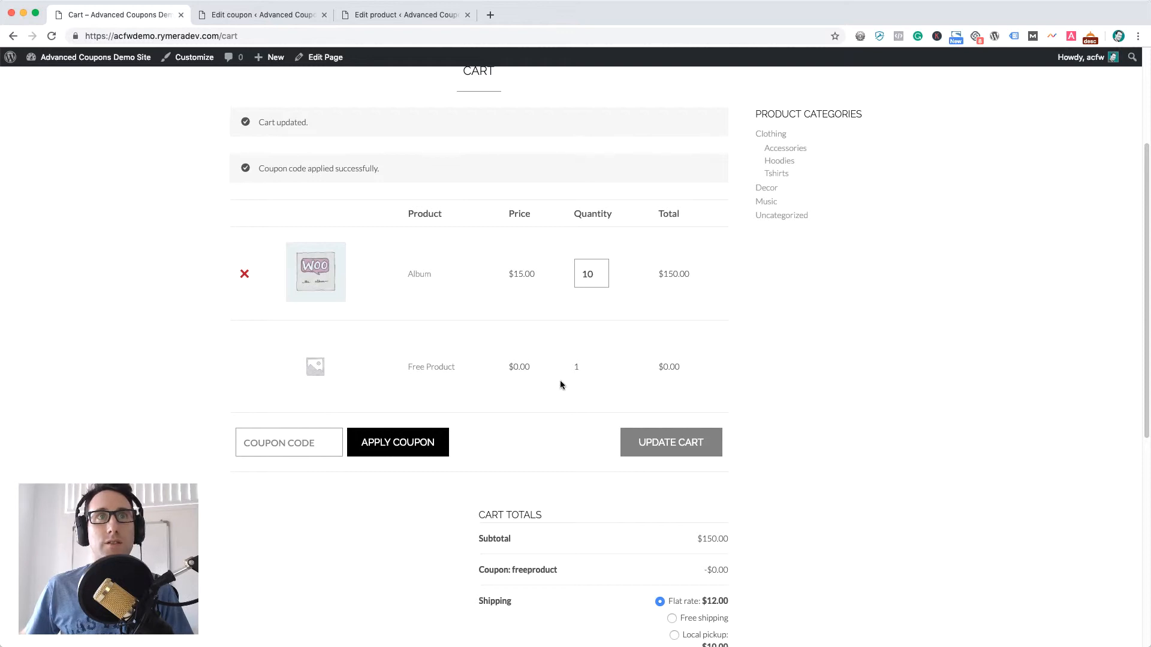
pyautogui.moveTo(727, 362)
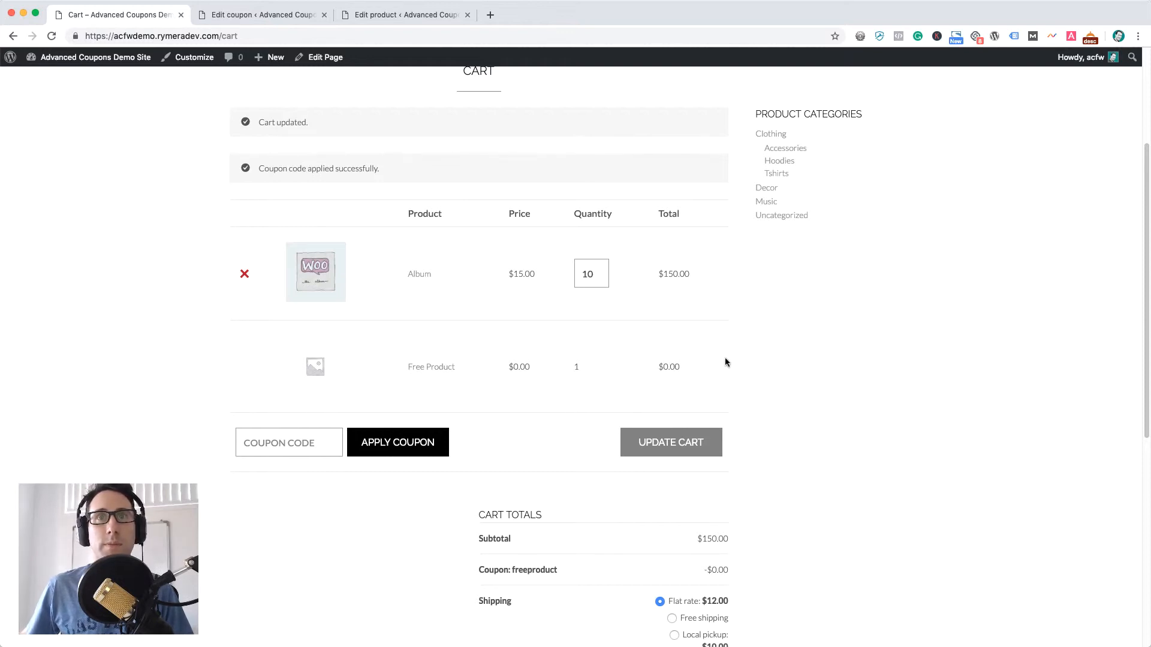
pyautogui.moveTo(584, 396)
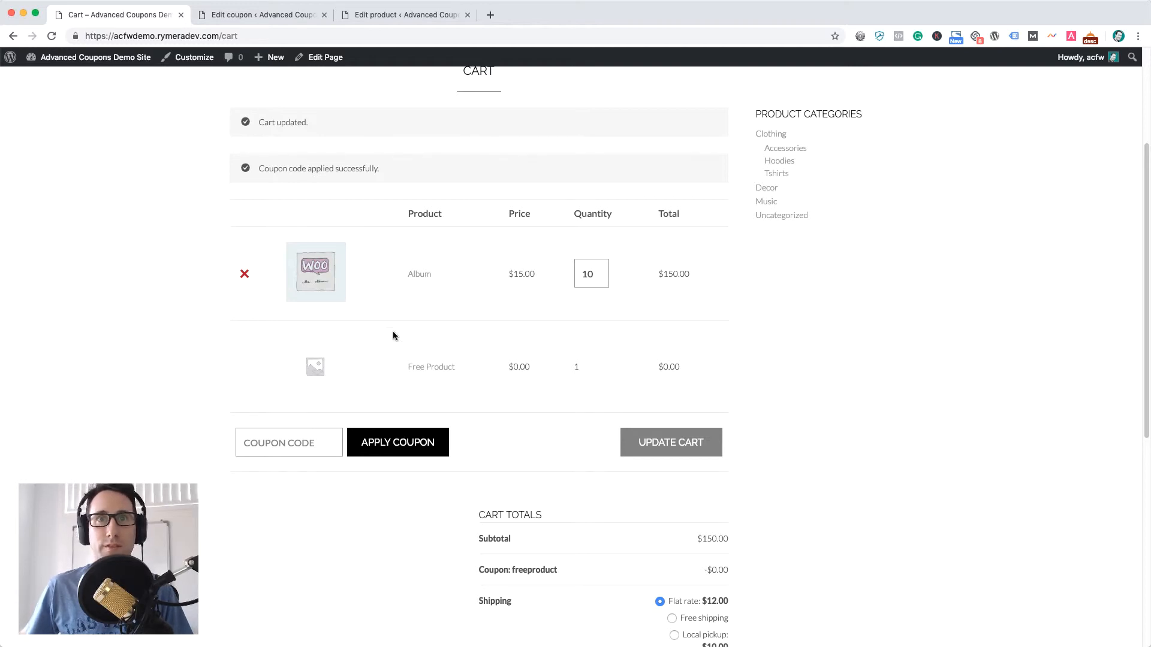
pyautogui.moveTo(389, 257)
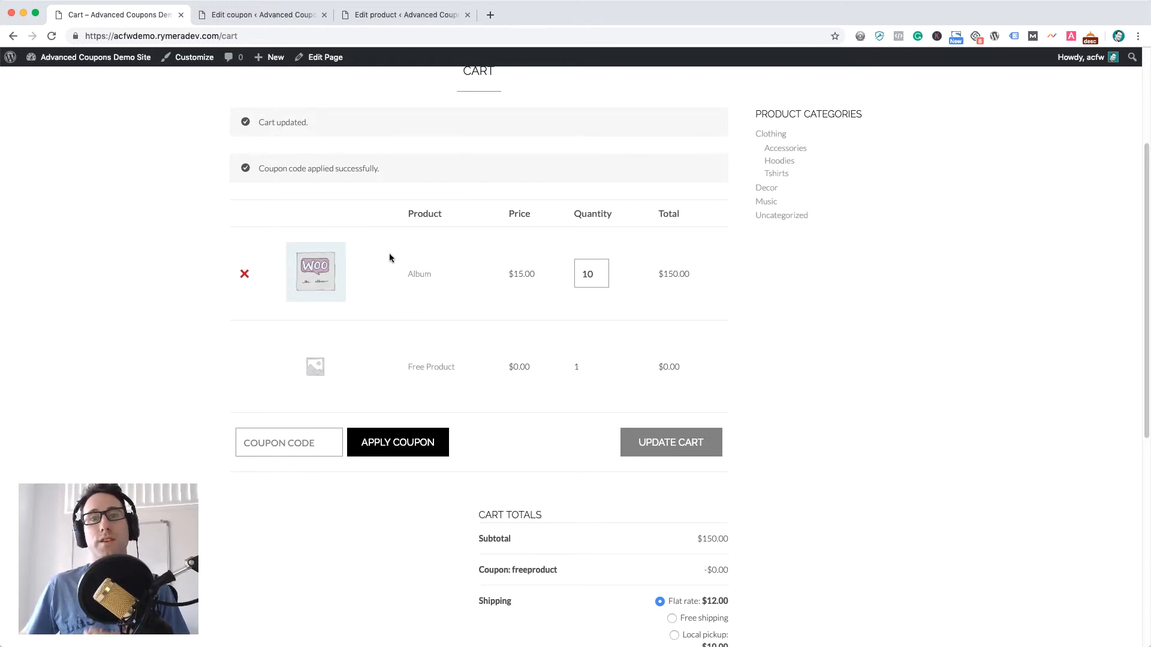